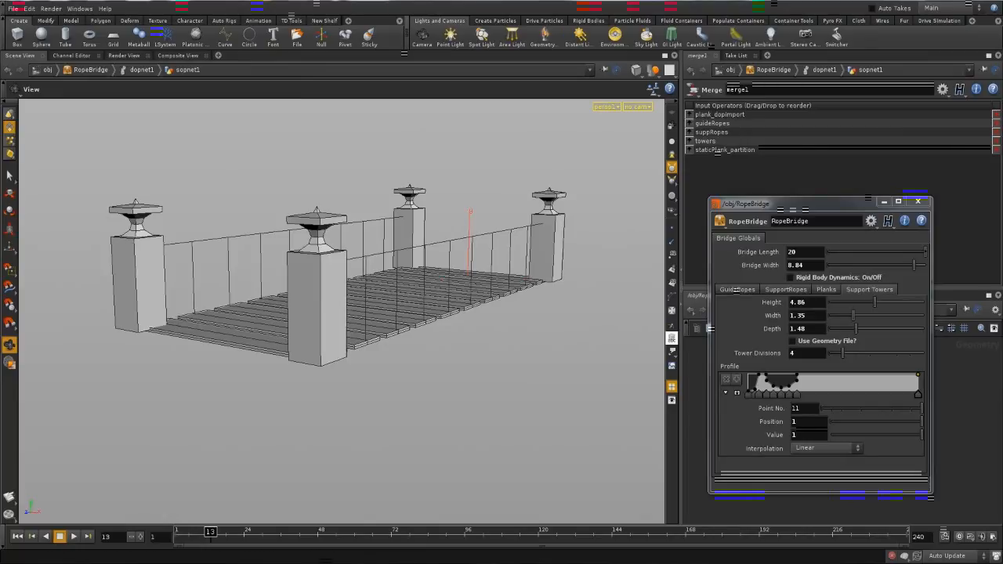
pyautogui.moveTo(670, 326)
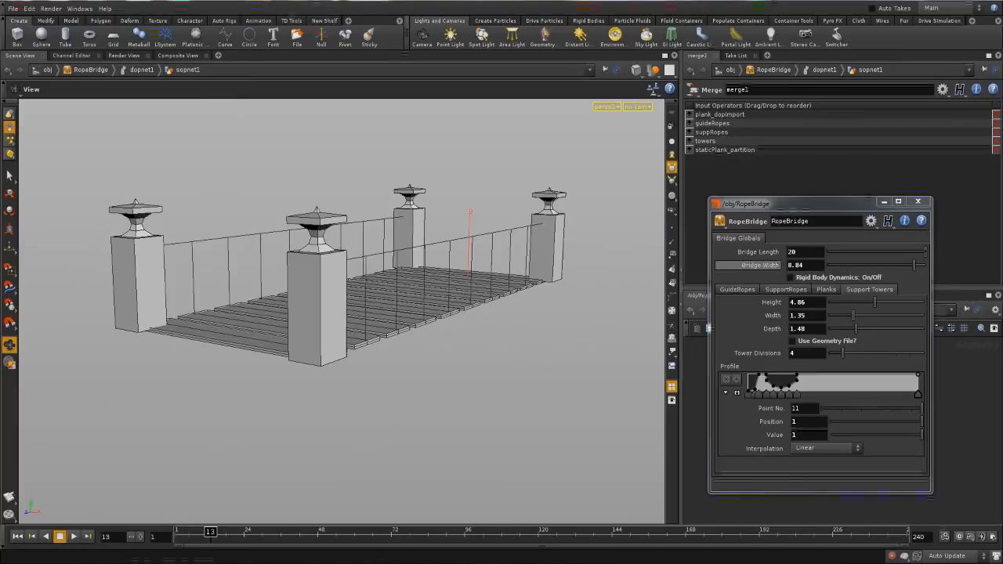
# Show the RopeBridge asset's Guide Ropes settings in its parameter window.
pyautogui.moveTo(745, 204); pyautogui.dragTo(721, 162)
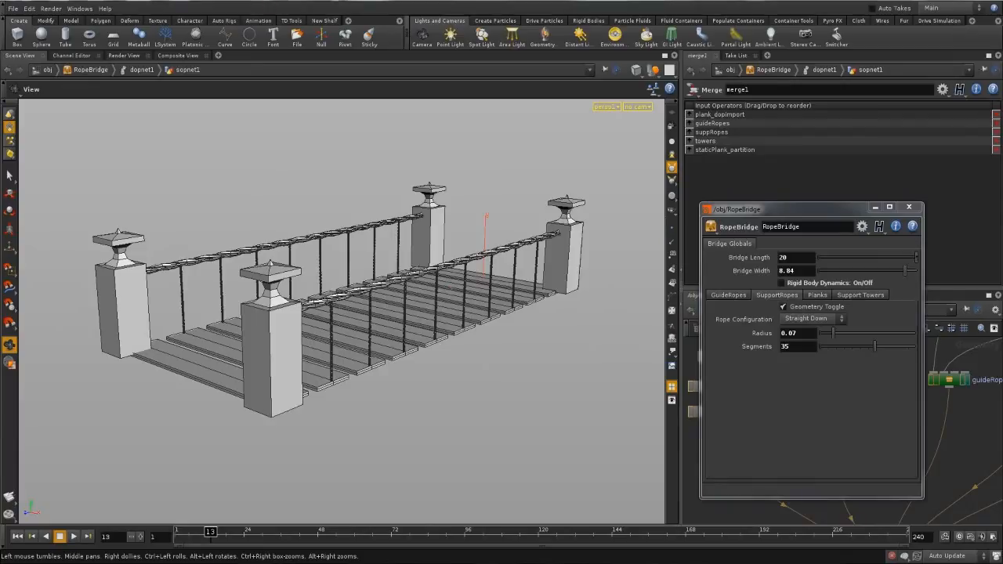
# Add points to the Support Towers Profile ramp and set their interpolation to Catmull-Rom.
pyautogui.click(860, 295)
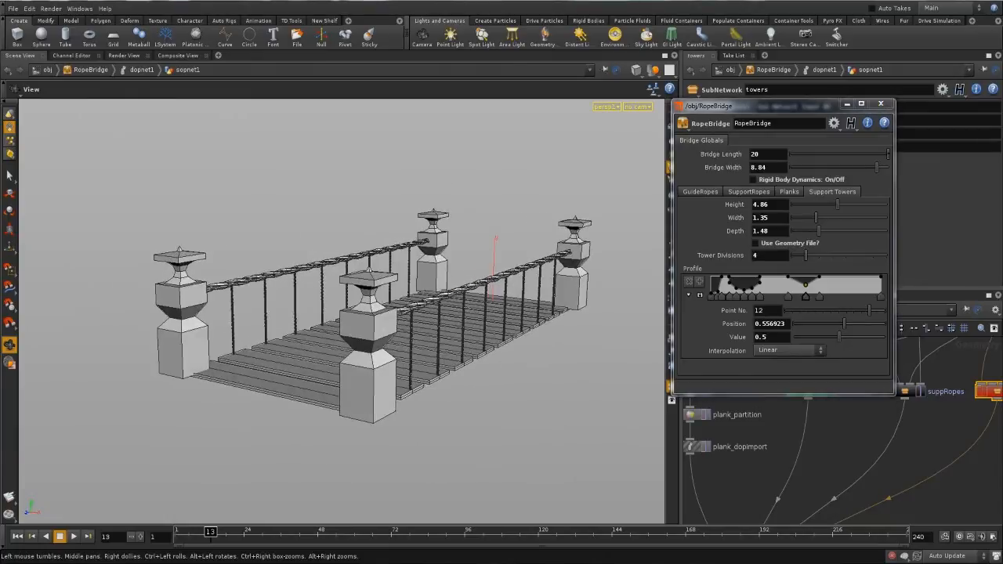
pyautogui.click(790, 351)
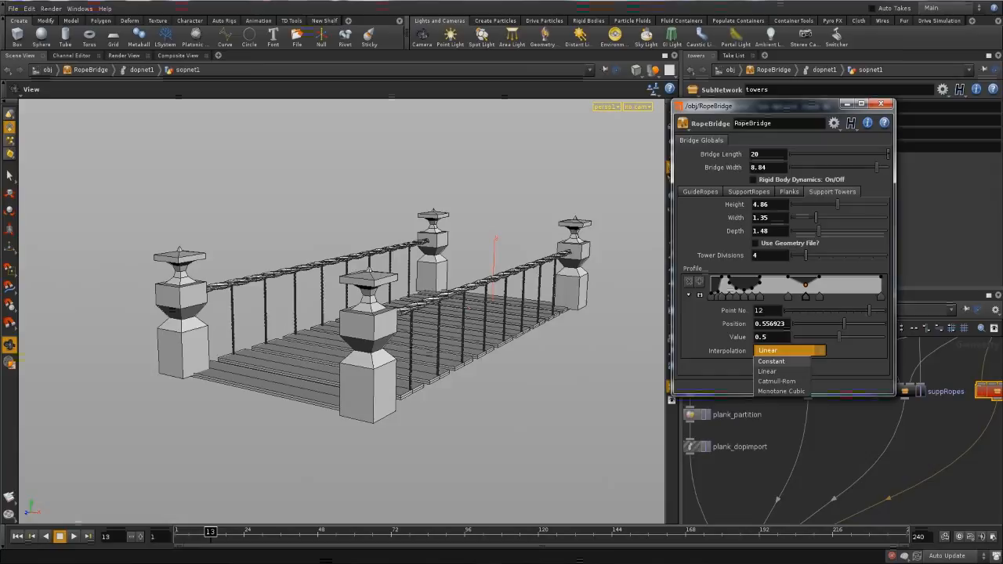
pyautogui.click(777, 381)
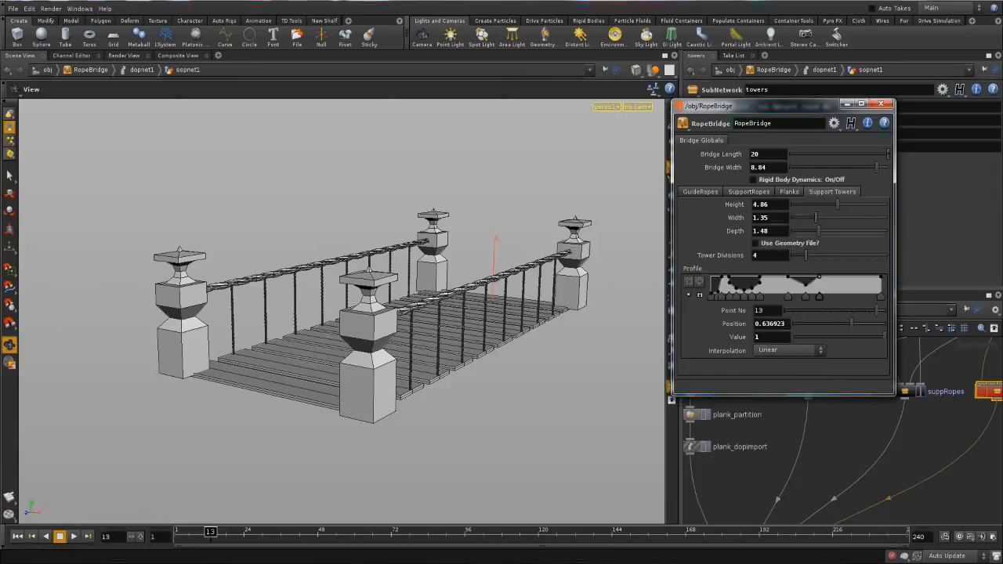
pyautogui.click(788, 349)
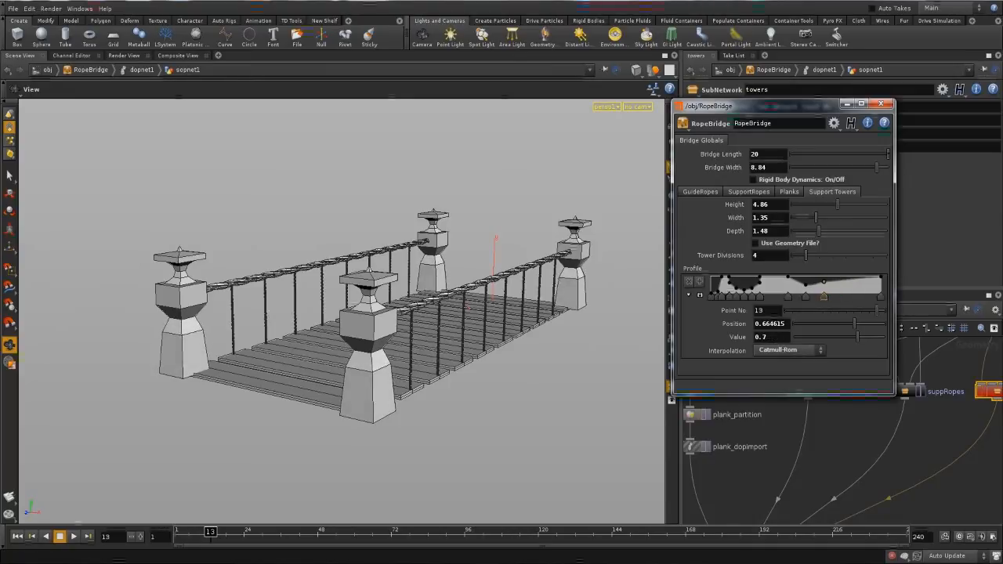
pyautogui.click(787, 350)
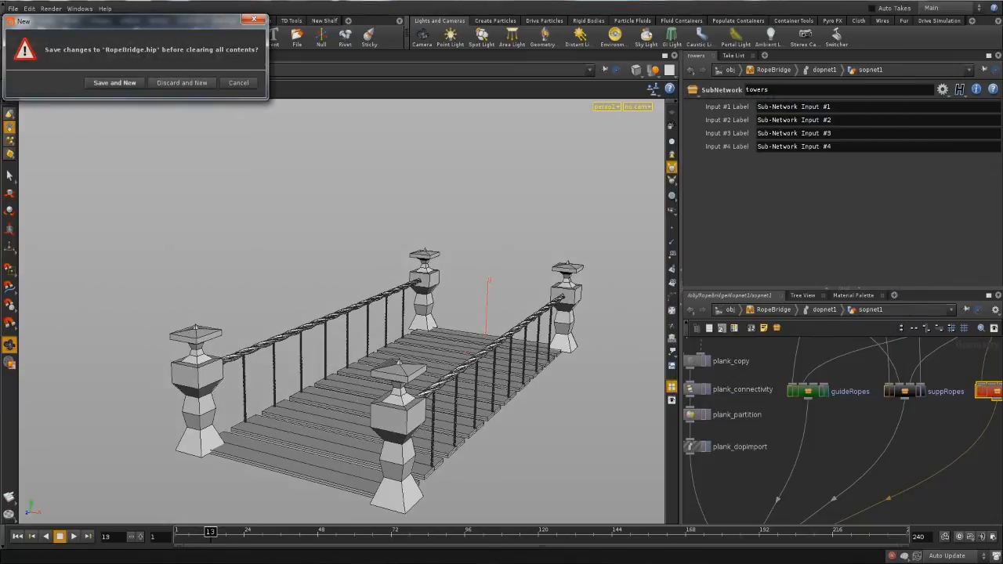
# Discard the bridge for a new scene with a Geometry object holding a Line SOP.
pyautogui.click(181, 82)
pyautogui.write('L')
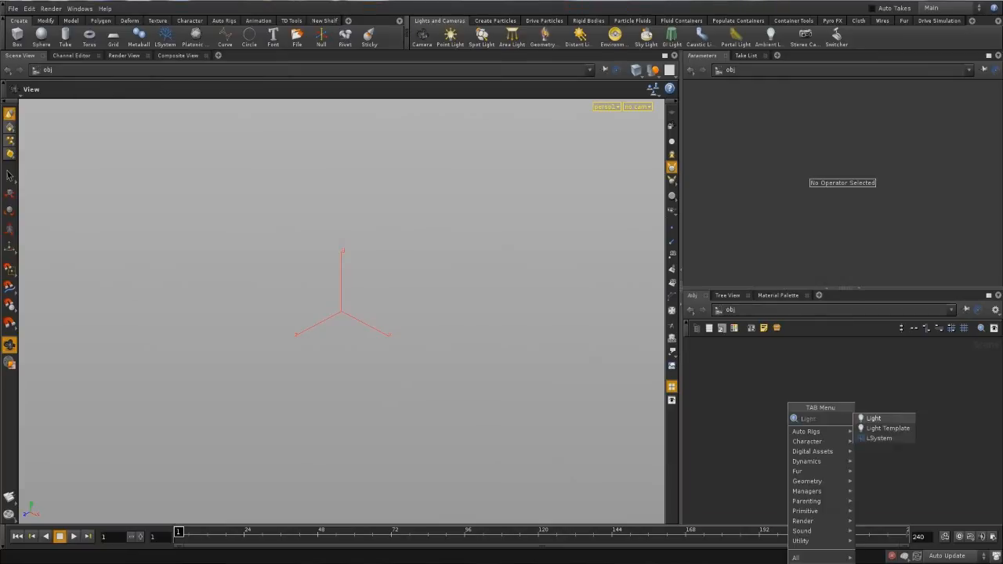
pyautogui.click(874, 416)
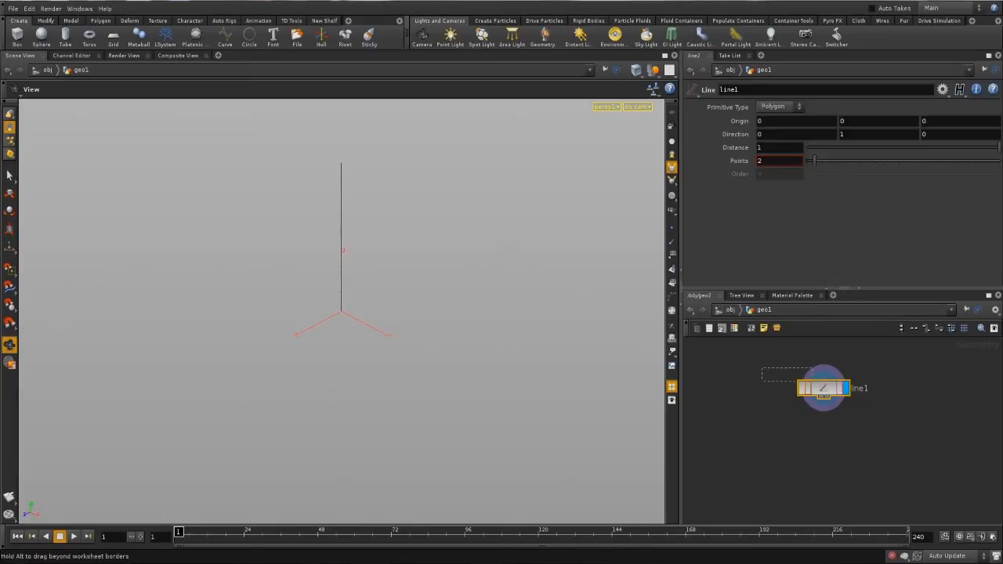
pyautogui.moveTo(822, 389); pyautogui.dragTo(787, 373)
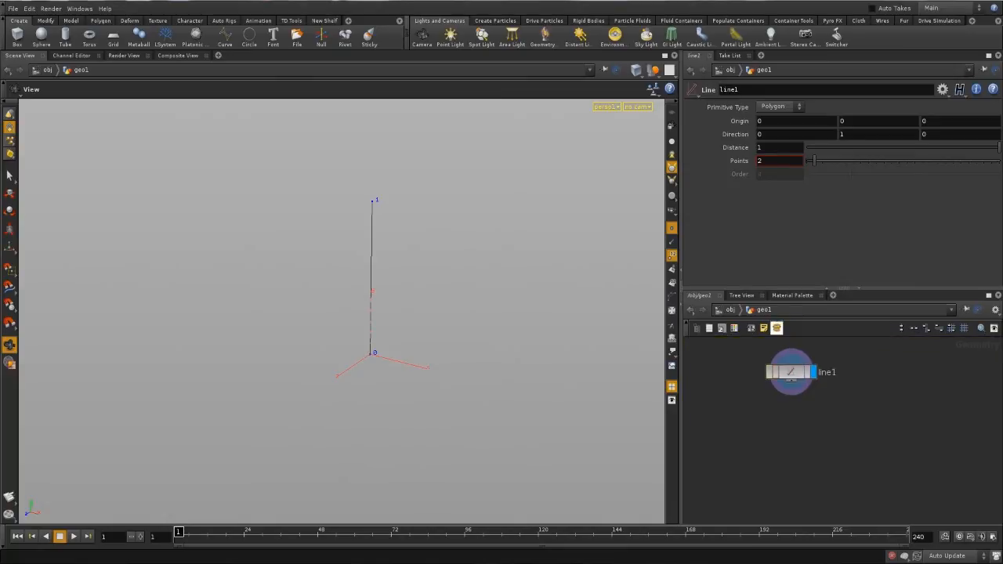
# Collapse geo1 into subnet1, check inside it, and bring up subnet1's options.
pyautogui.rightClick(792, 373)
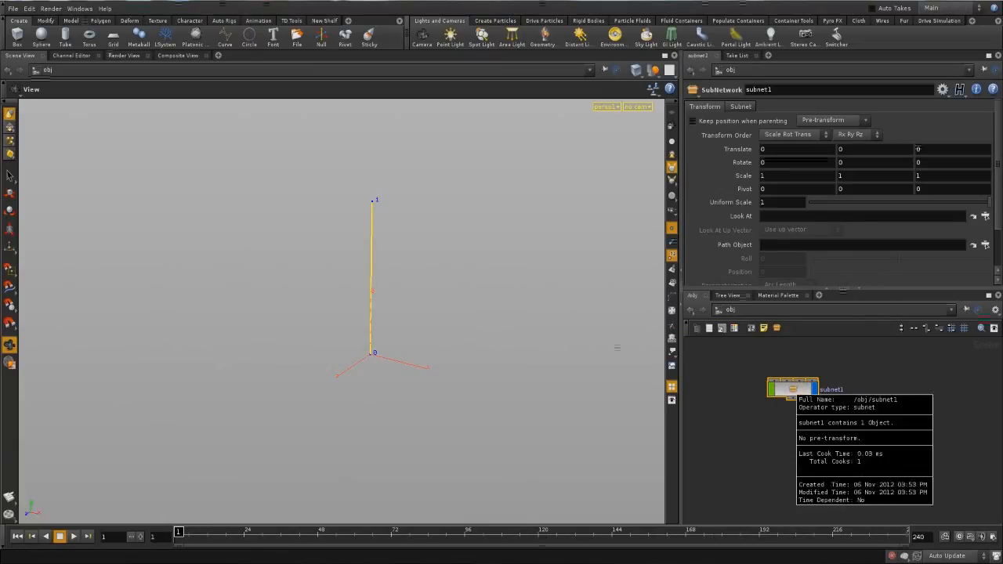
pyautogui.doubleClick(793, 387)
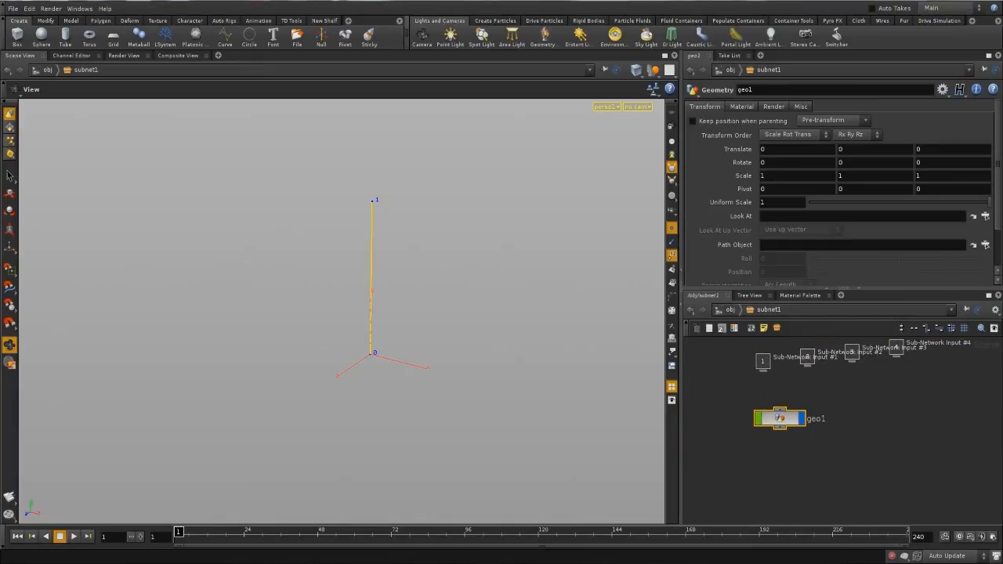
pyautogui.rightClick(780, 417)
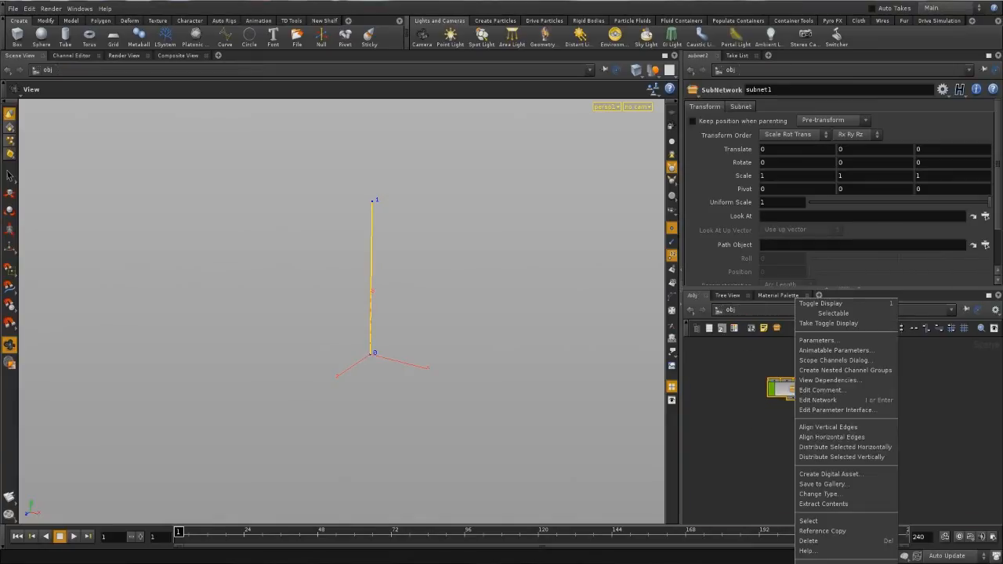
pyautogui.click(831, 473)
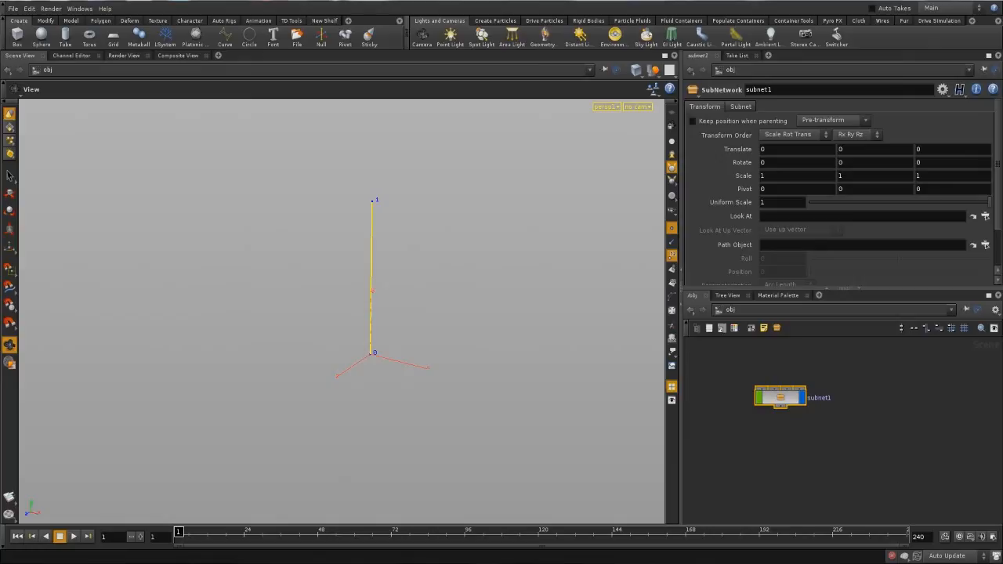
pyautogui.rightClick(780, 397)
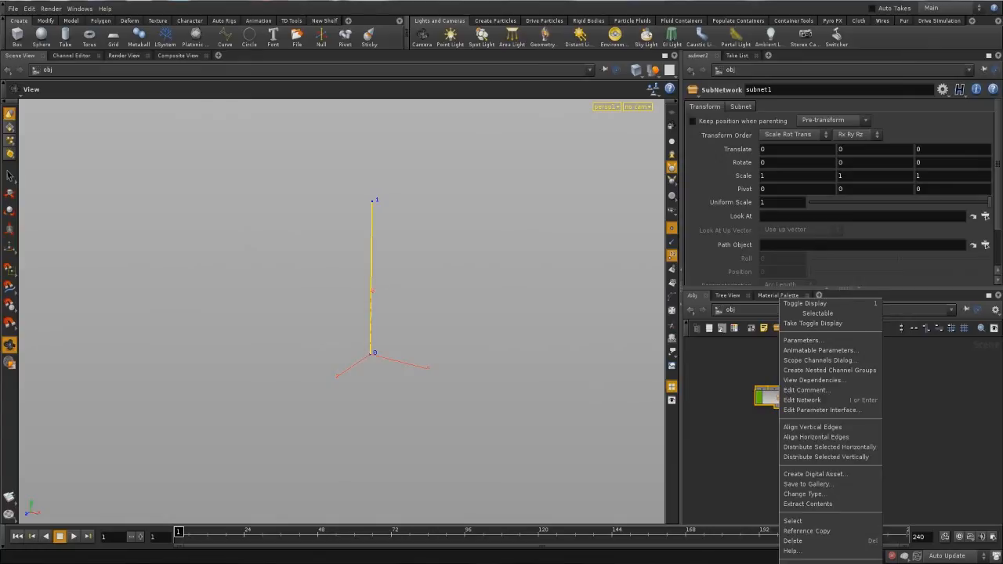
# Turn subnet1 into a digital asset named lineprofiles.
pyautogui.click(815, 473)
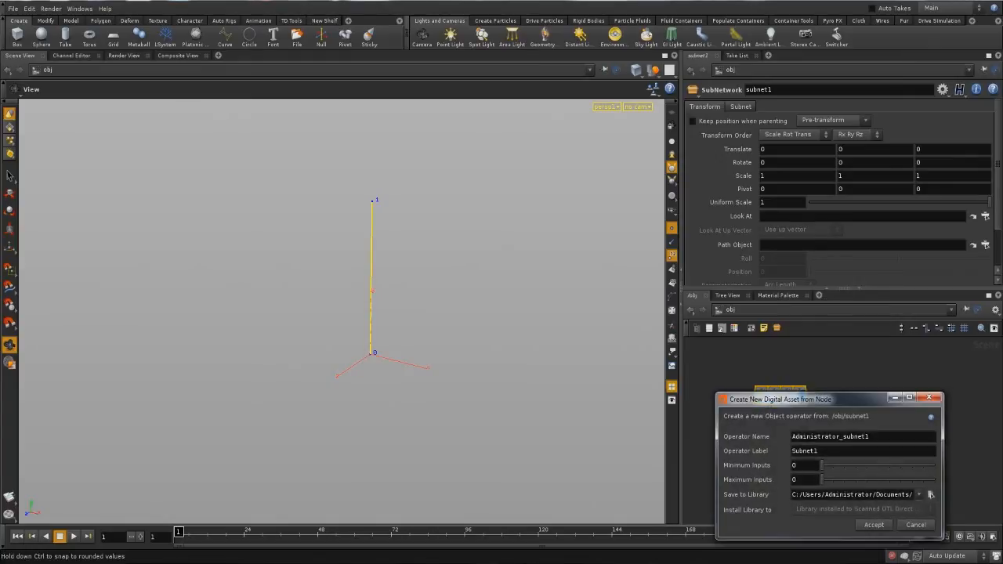
pyautogui.write('lineprofiles')
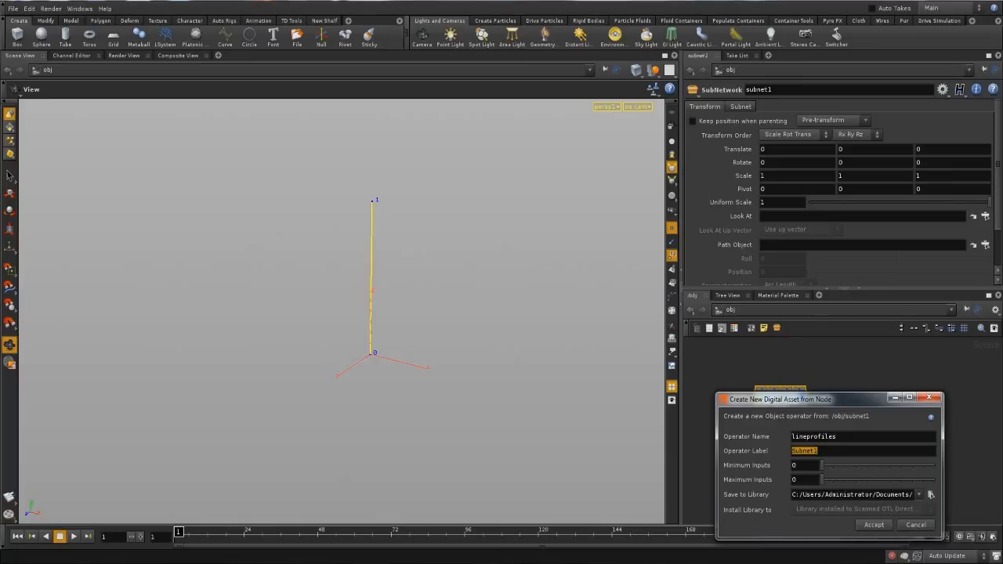
pyautogui.write('lineprofiles')
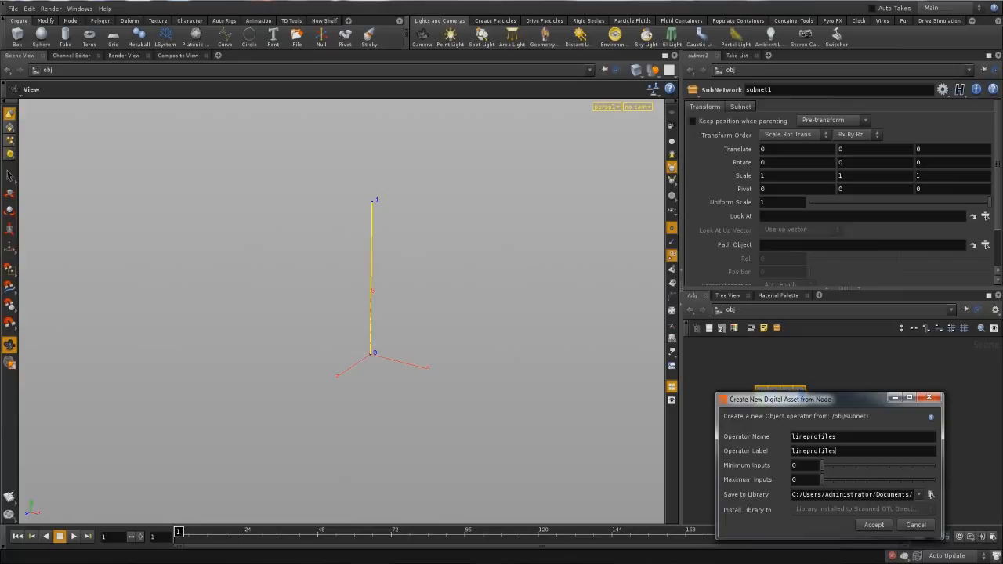
pyautogui.click(874, 525)
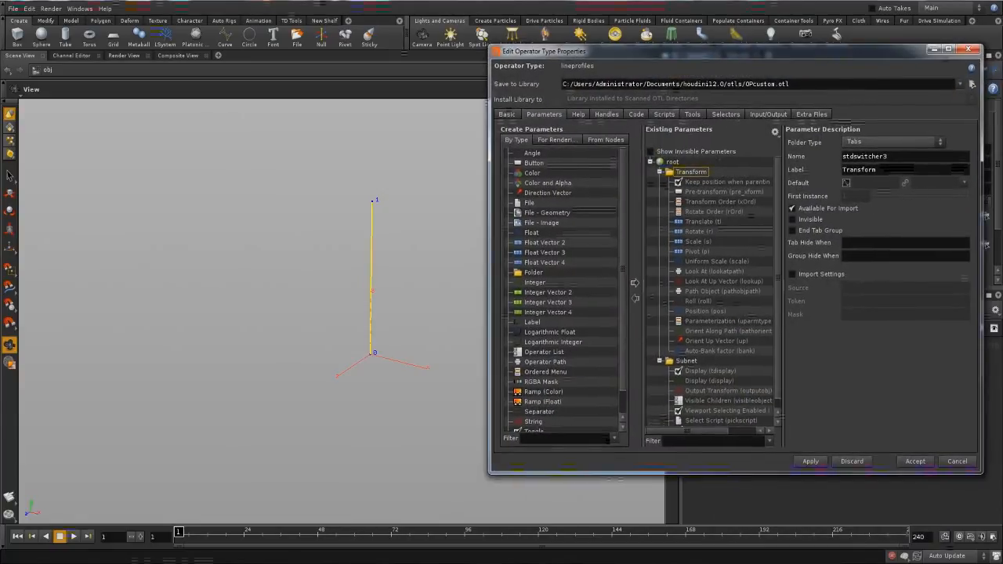
# Add a Ramp (Float) parameter named profileRamp, labelled Profile Ramp, and accept.
pyautogui.click(660, 171)
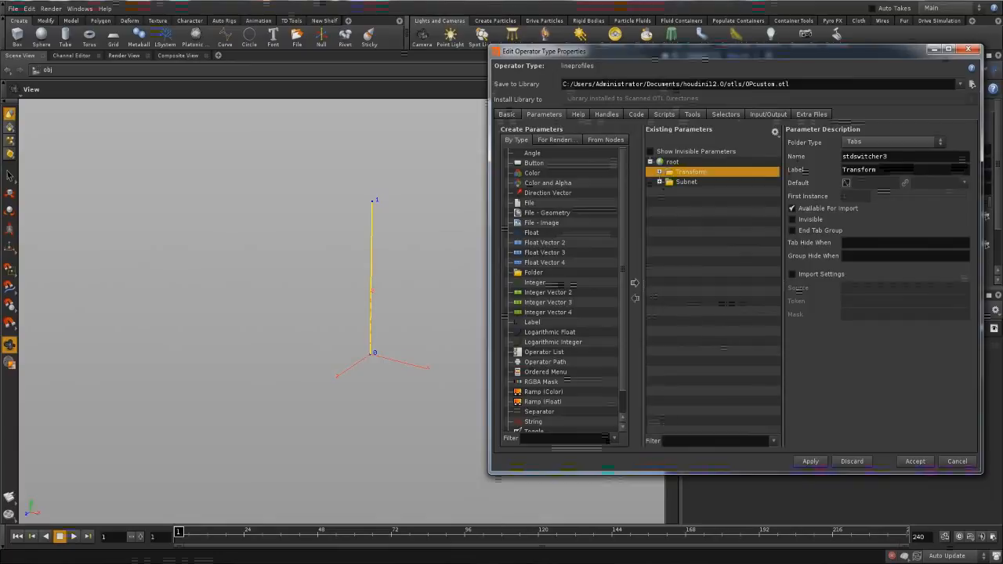
pyautogui.click(542, 401)
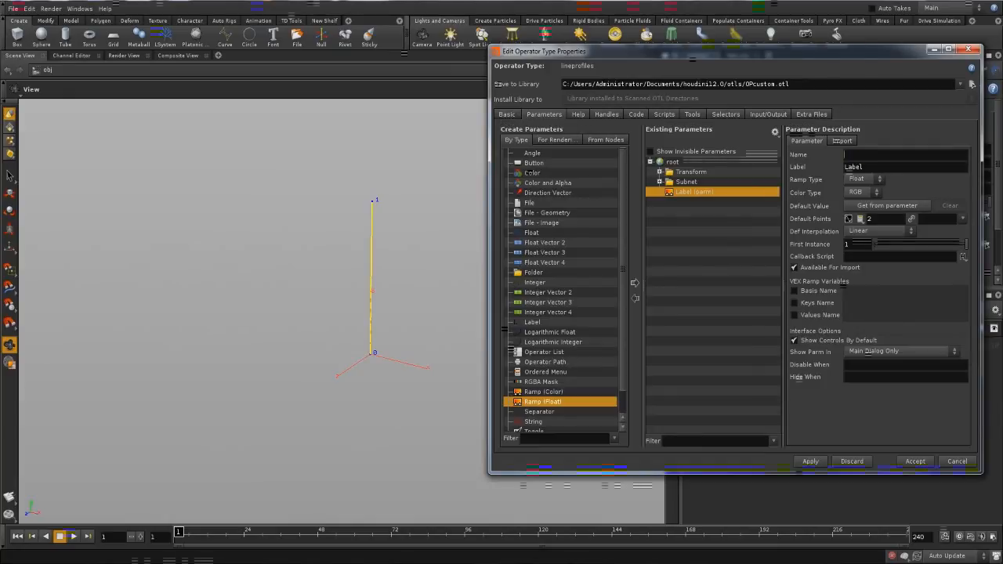
pyautogui.write('profileramp')
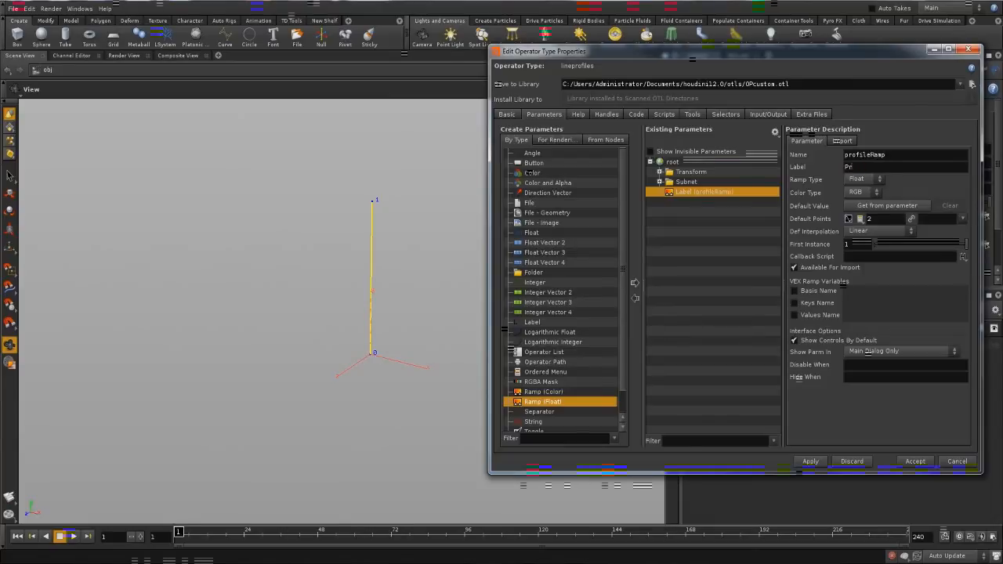
pyautogui.write('Profile Ramp')
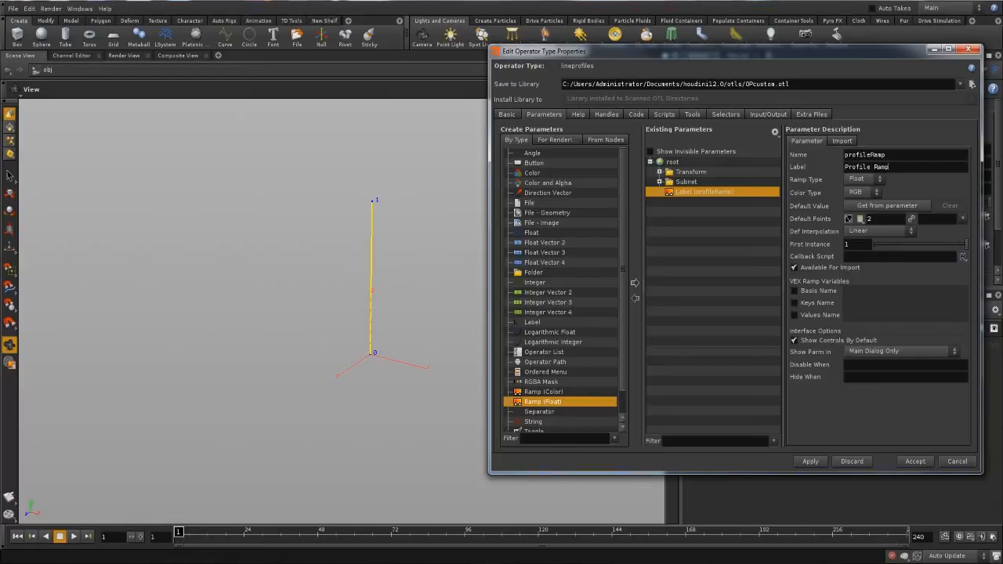
pyautogui.click(862, 192)
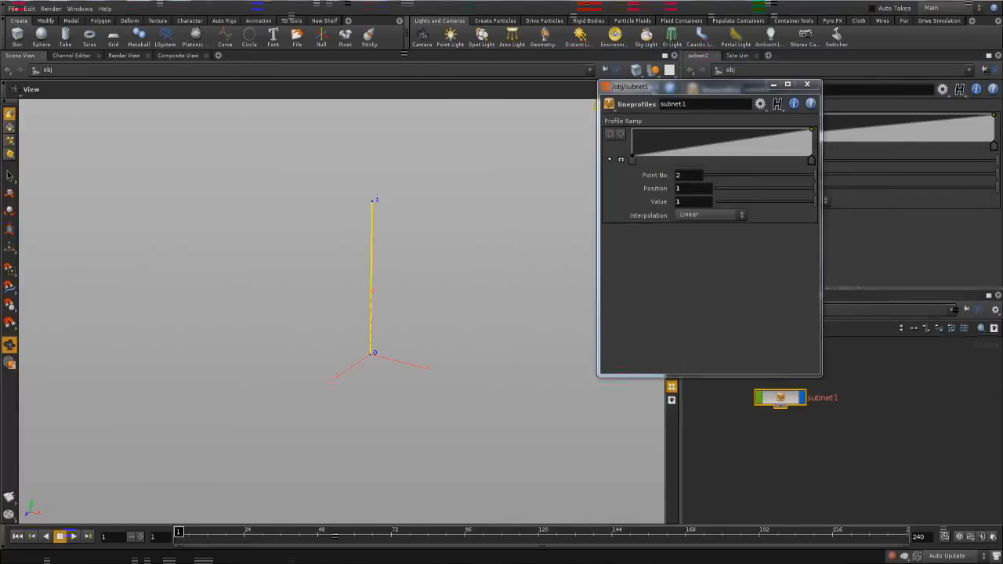
# Move the asset's floating parameter window aside so the Profile Ramp shows.
pyautogui.moveTo(705, 86); pyautogui.dragTo(546, 176)
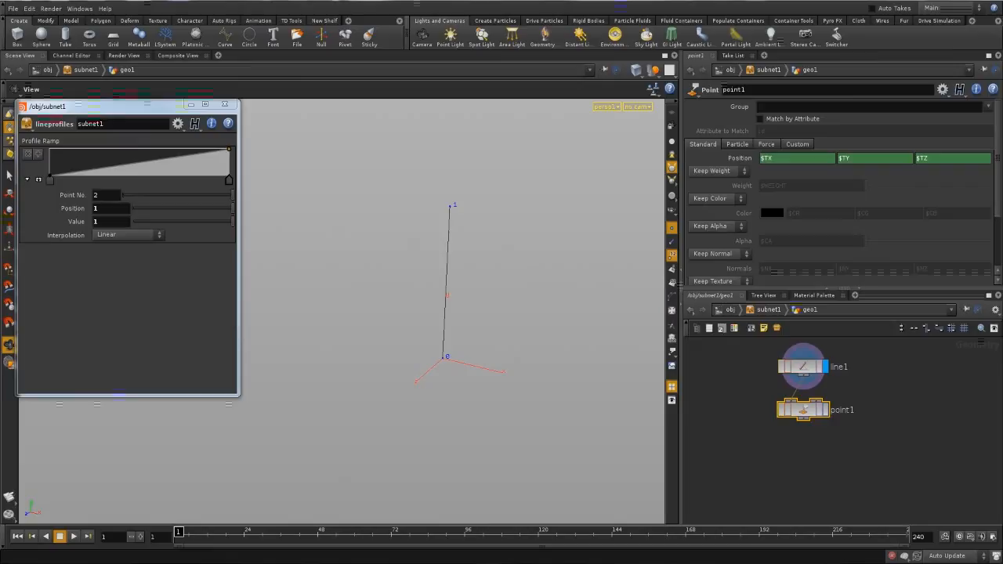
# Enter ch("../../profileRamp...") in the Point node's Position X field.
pyautogui.click(815, 409)
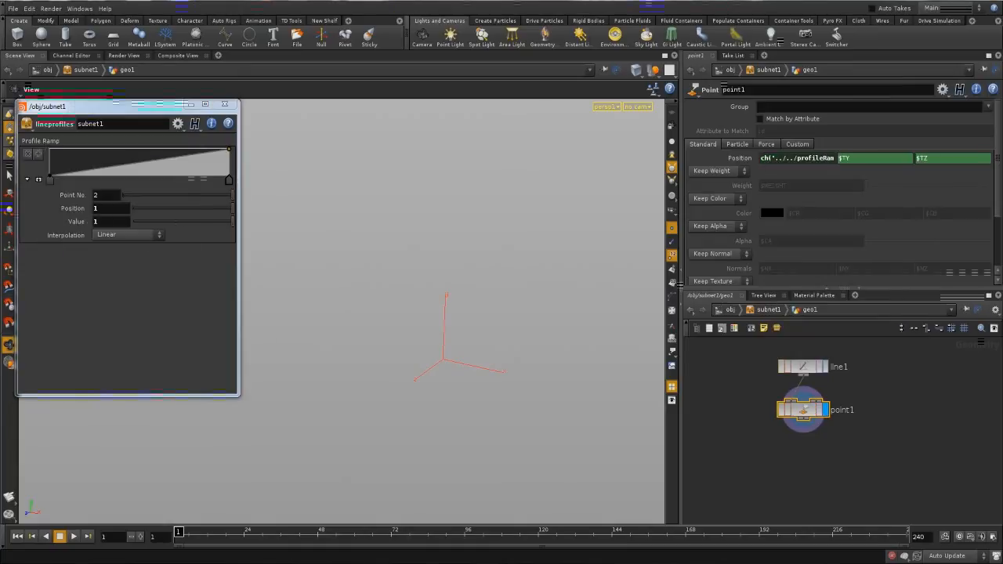
# Bring the Position X expression into the larger expression editor.
pyautogui.rightClick(815, 157)
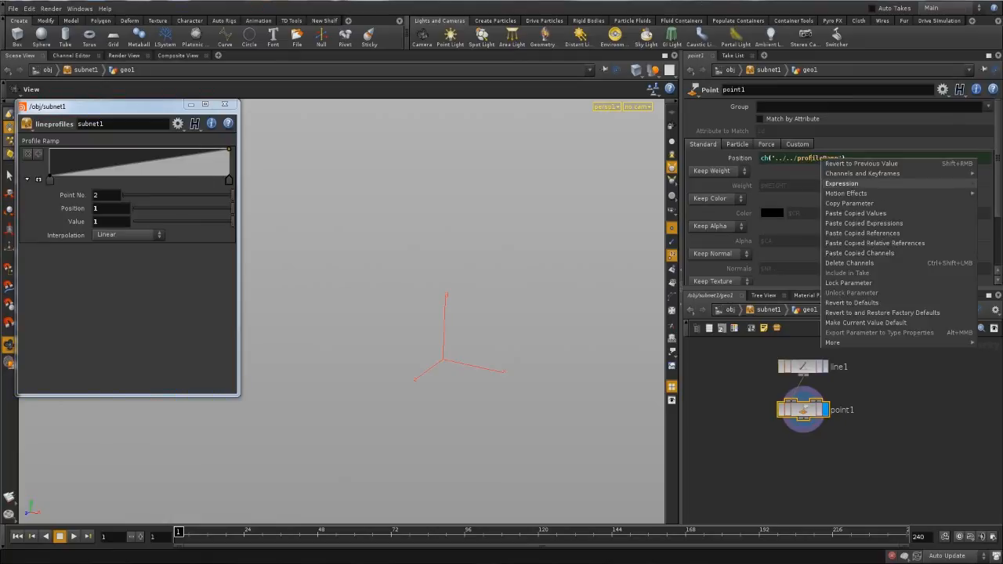
pyautogui.click(840, 181)
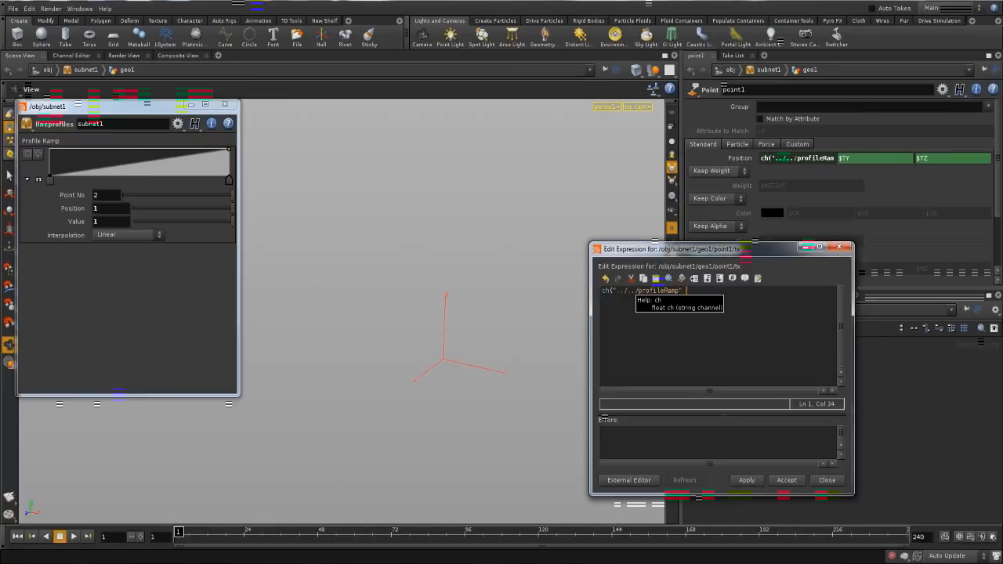
# Extend the expression to ch("../../profileRamp" + $PT + "pos...") using the point number.
pyautogui.write('+')
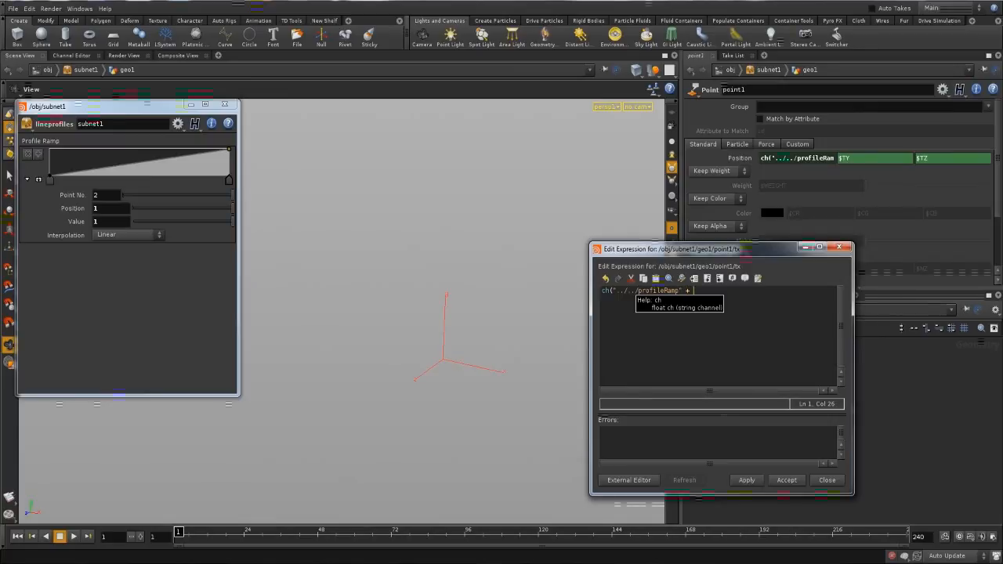
pyautogui.write('$FT')
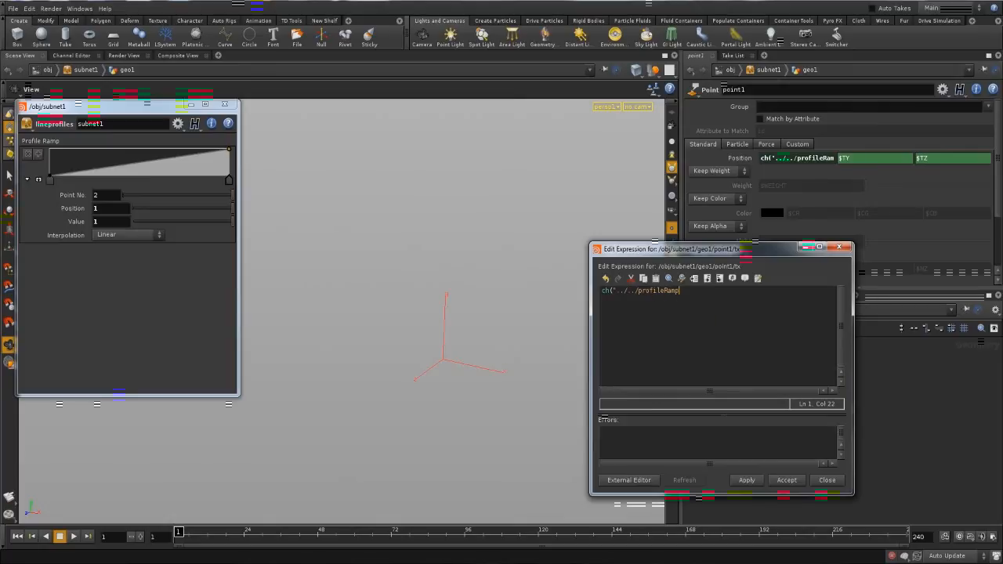
pyautogui.write('" + "')
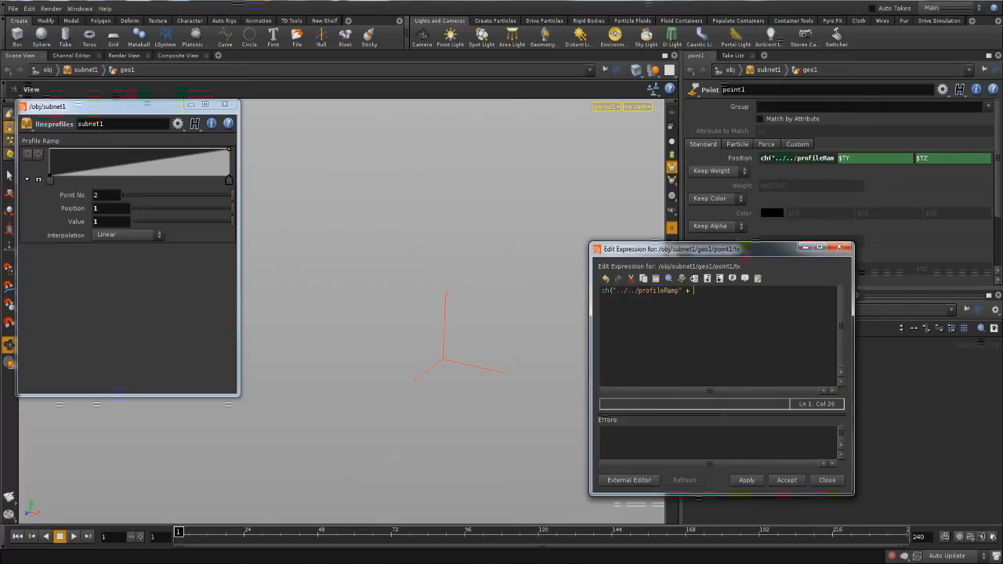
pyautogui.write('$PT + "')
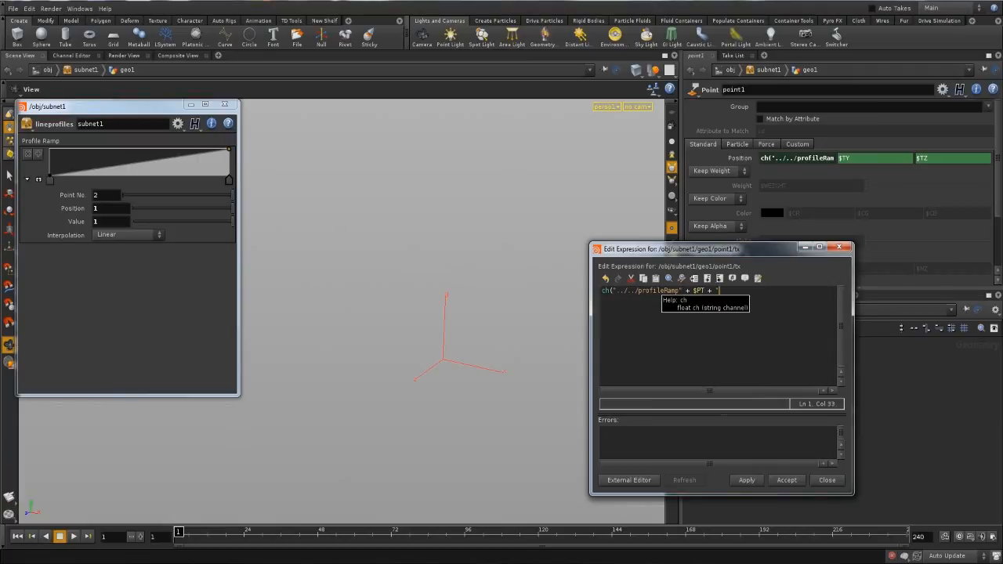
pyautogui.write('pos')
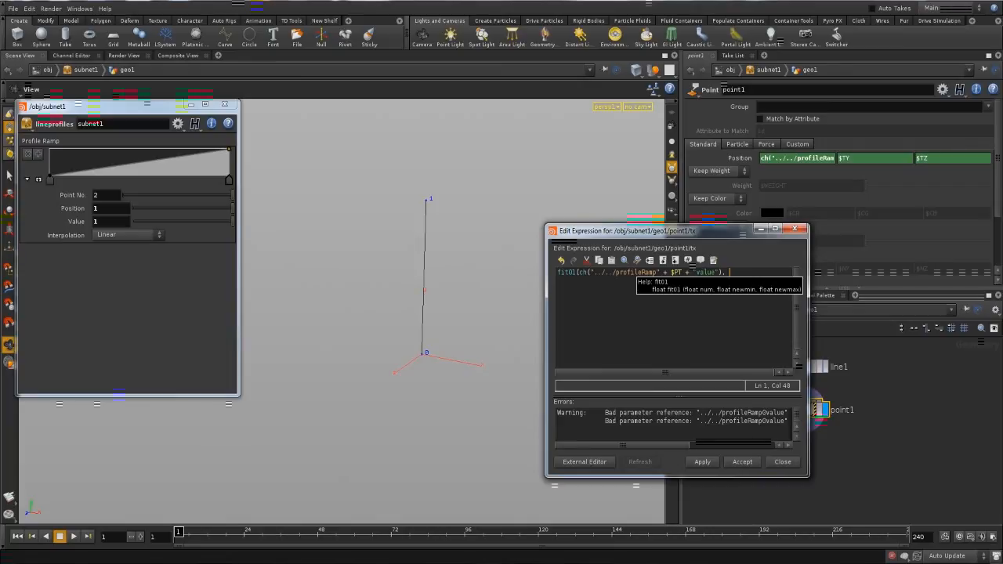
# Enter the fit01 range values 0, 0. after the profileRamp value lookup.
pyautogui.write('0')
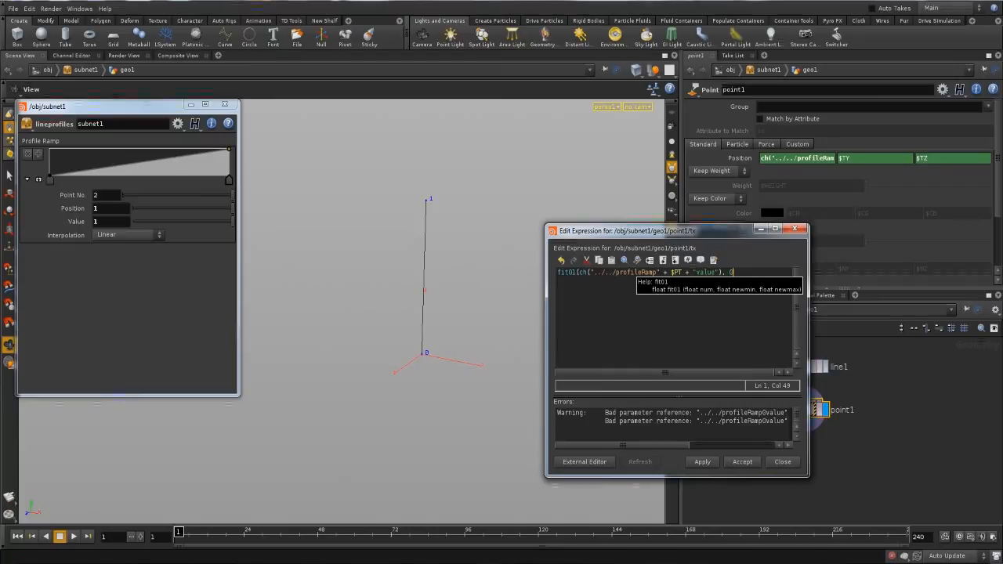
pyautogui.write(', 0.5)')
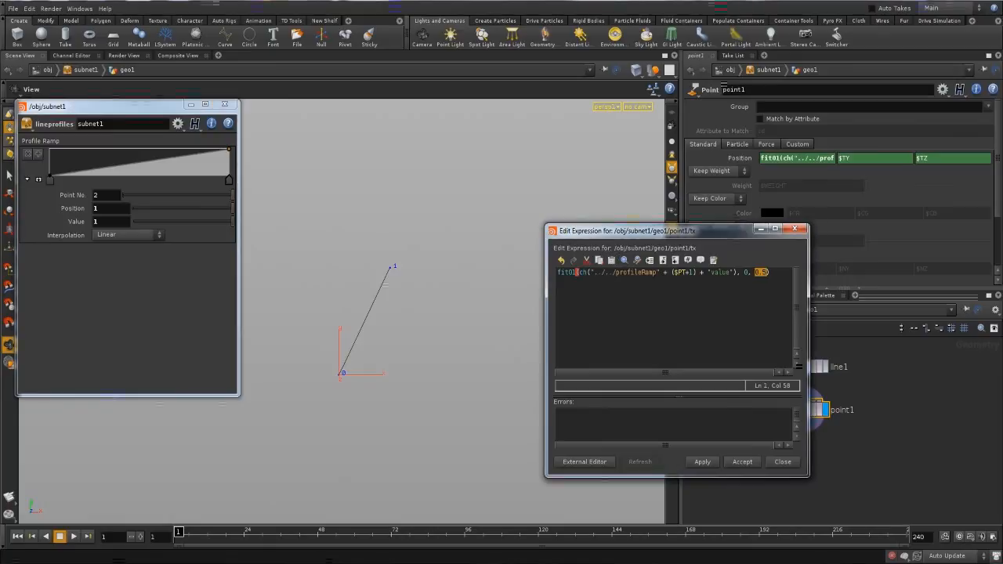
# Offset the point number to ($PT+1) in the fit01 ramp expression and accept it.
pyautogui.write('1')
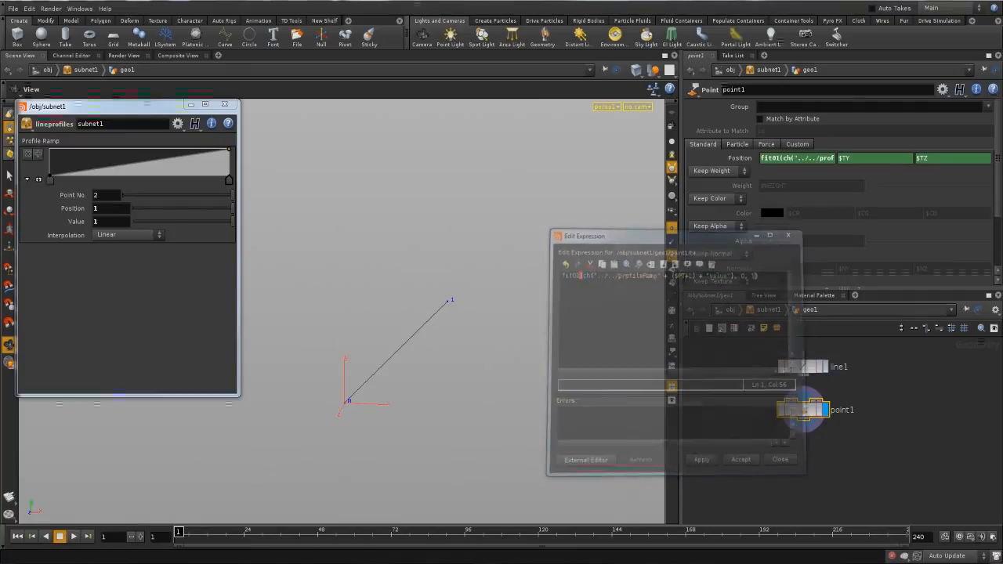
# Select point1's Position field holding the fit01(chramp("../../profileRamp")) expression.
pyautogui.click(779, 460)
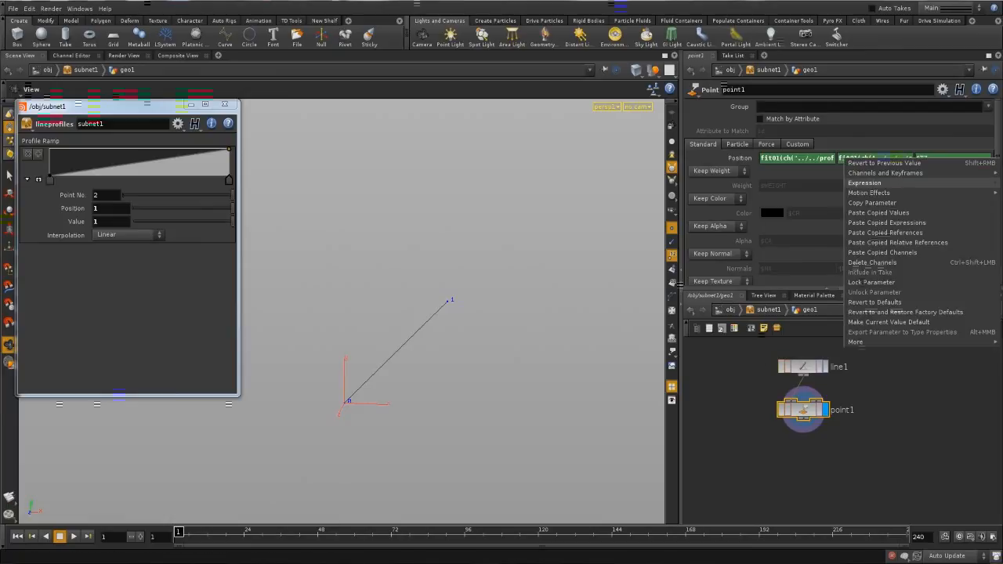
# Edit the chramp expression in the Edit Expression window and accept it.
pyautogui.click(865, 182)
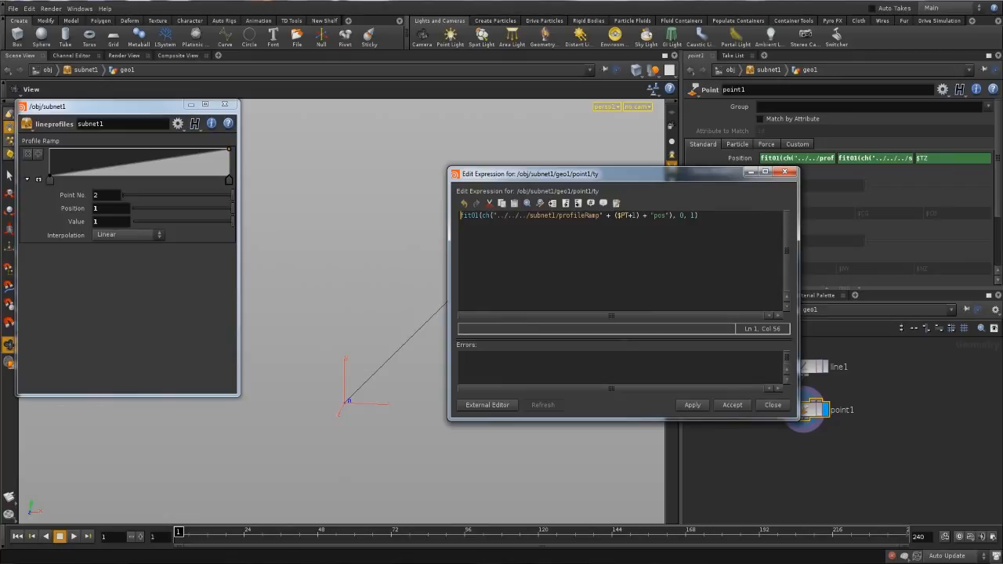
pyautogui.moveTo(530, 172); pyautogui.dragTo(568, 171)
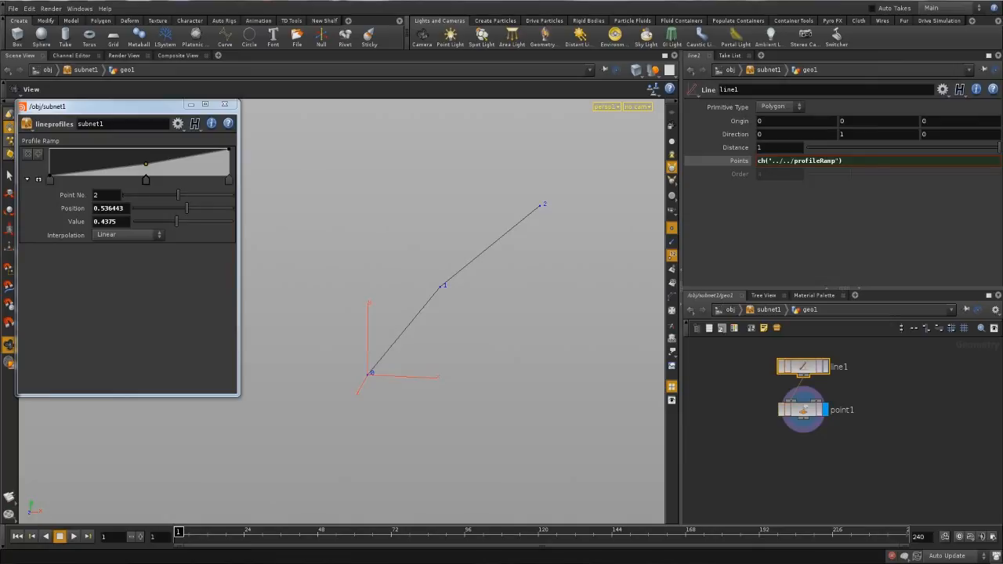
# Move the Profile Ramp's second key to about position 0.58, value 0.27.
pyautogui.click(803, 411)
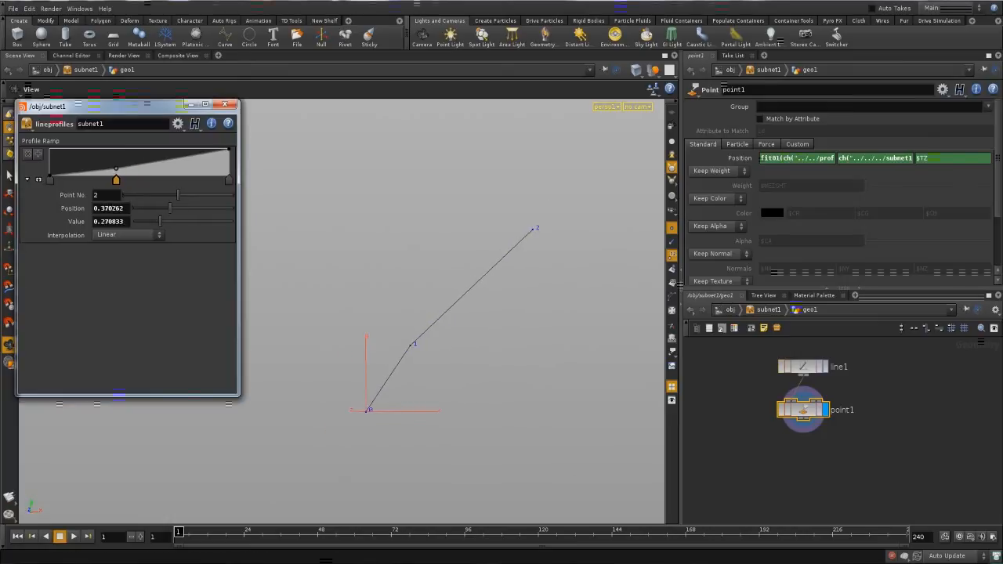
pyautogui.moveTo(116, 180); pyautogui.dragTo(81, 166)
pyautogui.write('Transform')
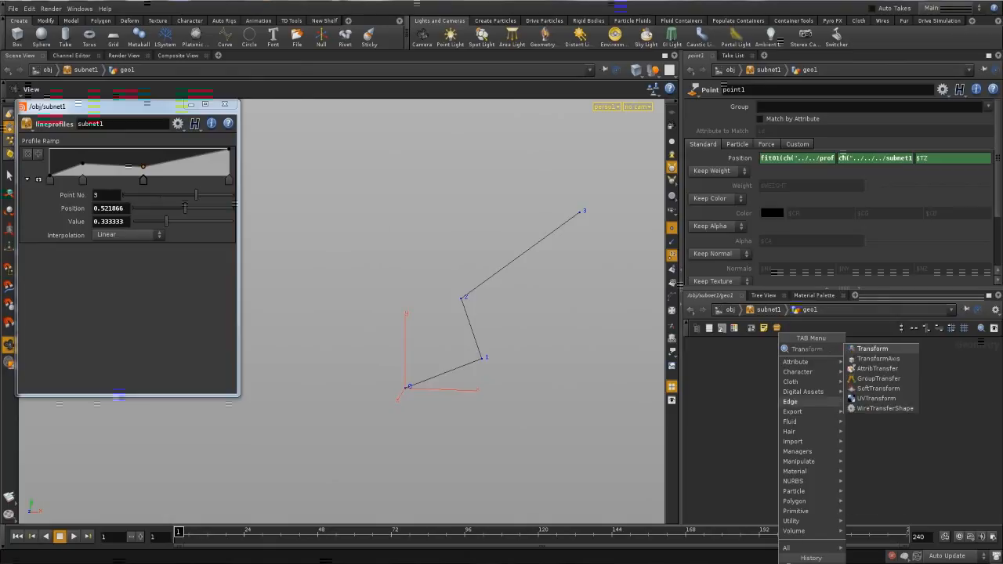
# Add a Transform SOP after the Point node with a scale of -1.
pyautogui.click(875, 348)
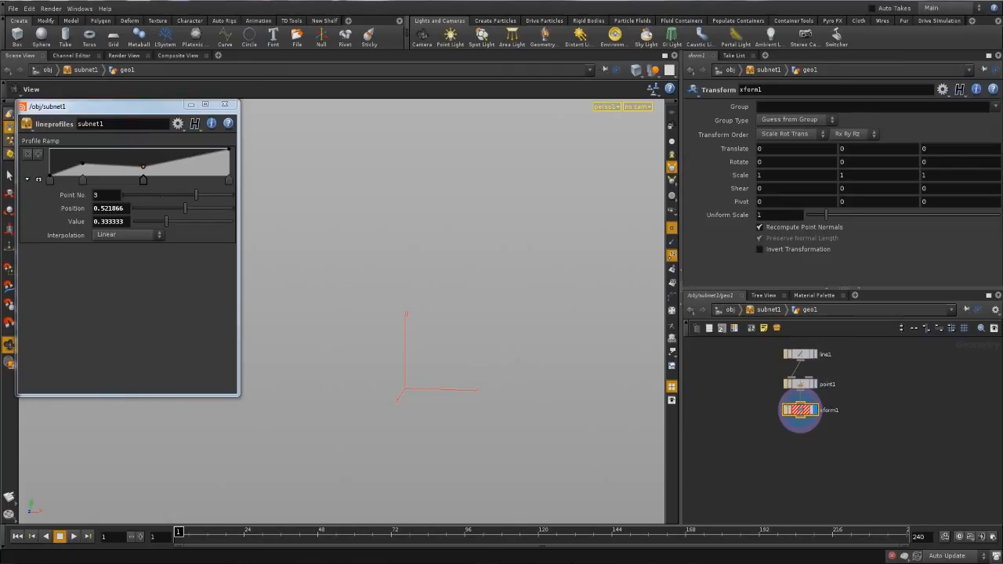
pyautogui.moveTo(801, 411)
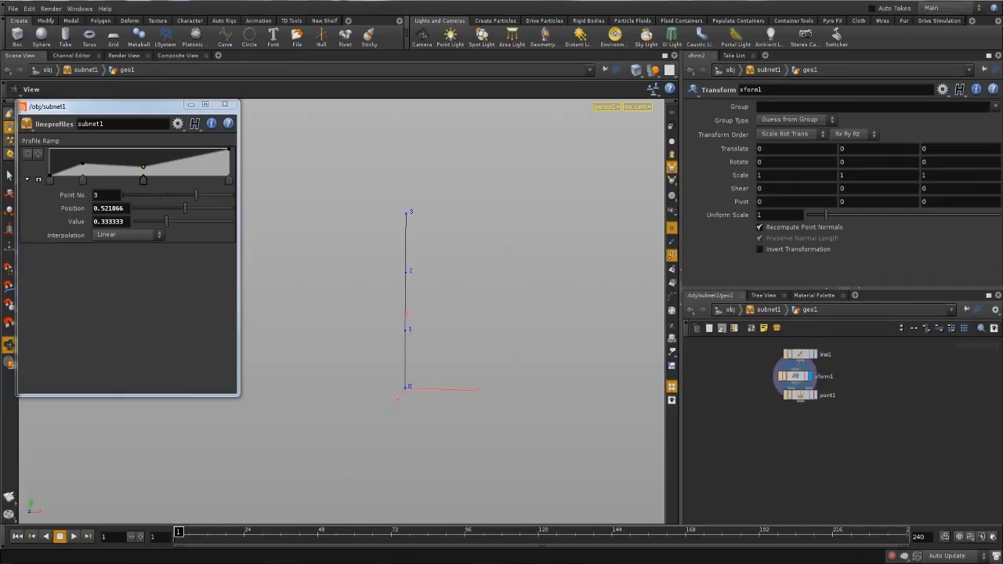
pyautogui.write('-1')
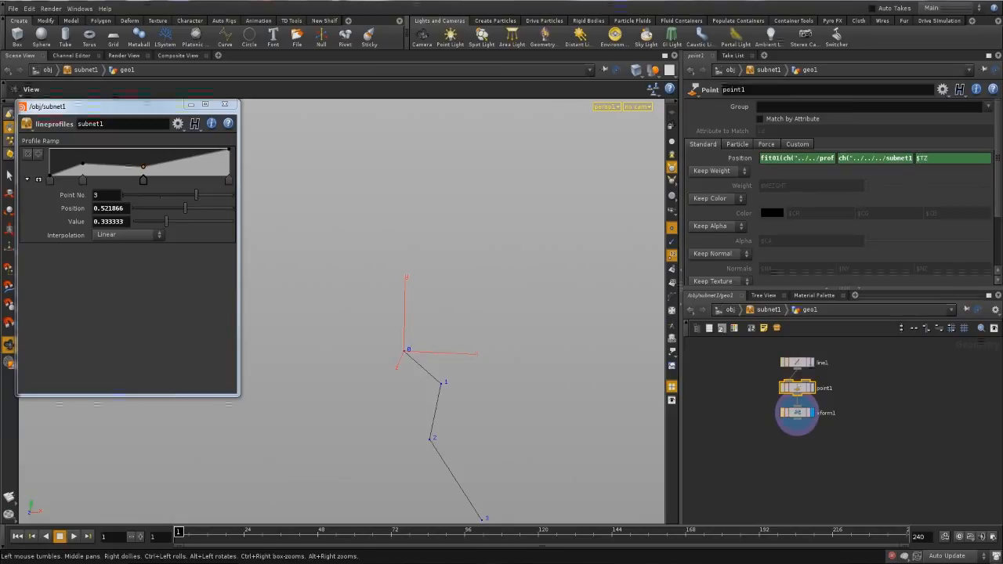
# Set the Transform's Scale Y to -1 and Pivot Y to ch("../line1/dist")/2.
pyautogui.click(796, 414)
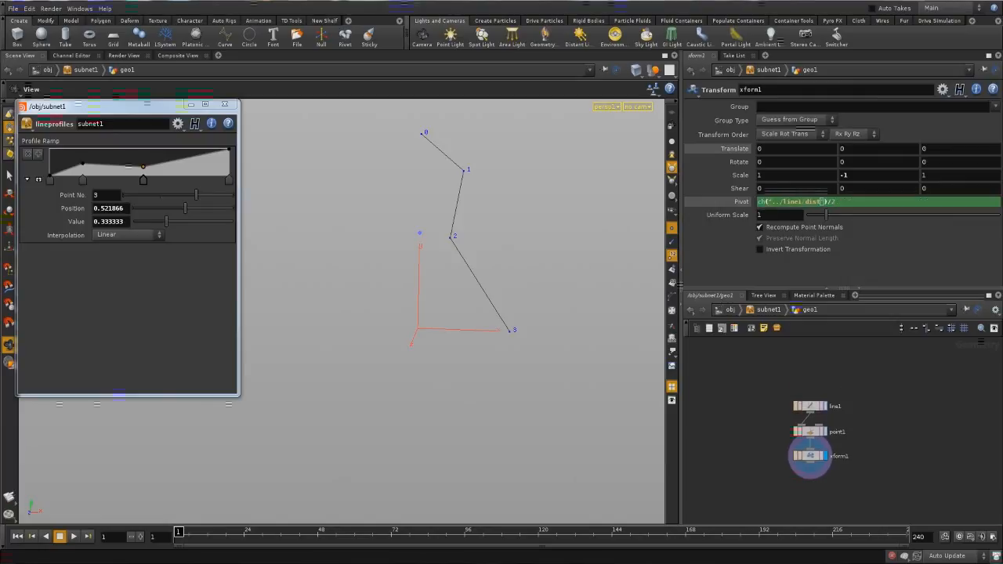
pyautogui.click(809, 406)
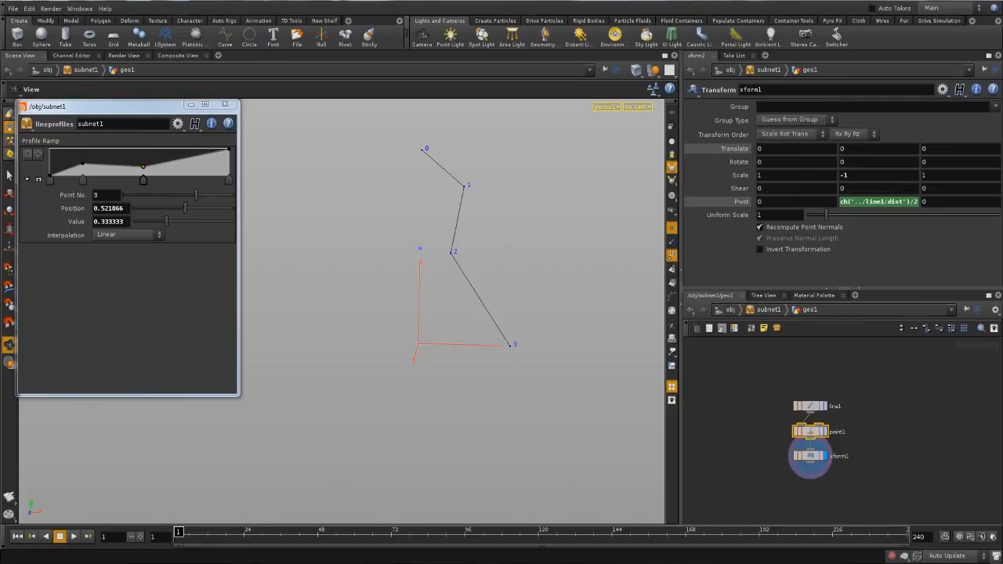
pyautogui.click(810, 431)
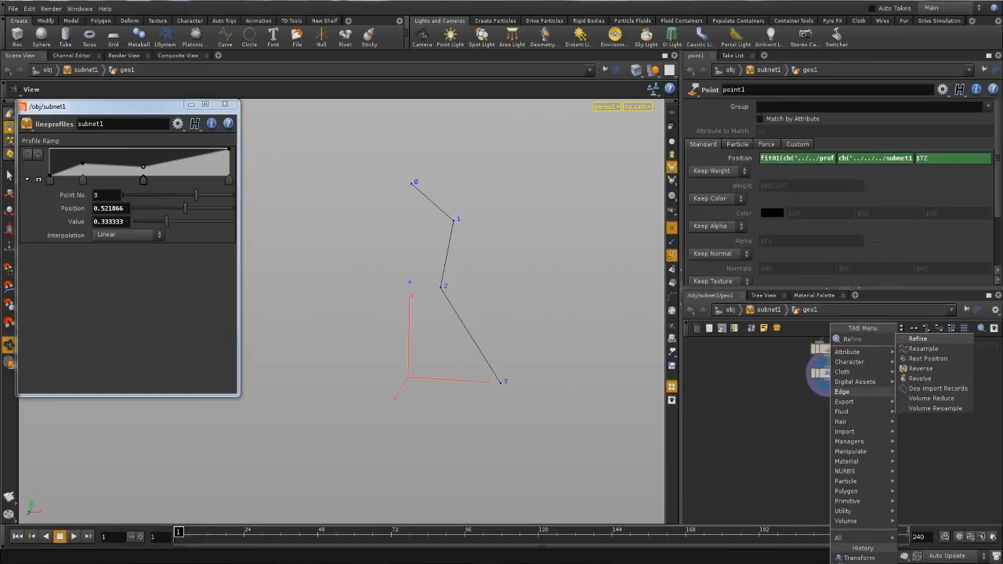
# Add a Revolve SOP and promote its Divisions parameter to the asset.
pyautogui.click(918, 378)
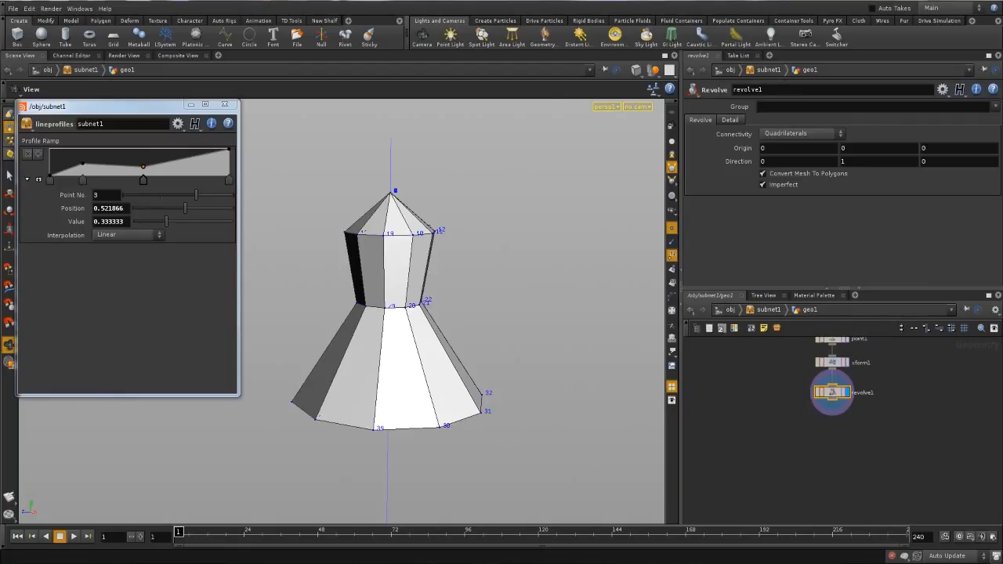
pyautogui.click(699, 119)
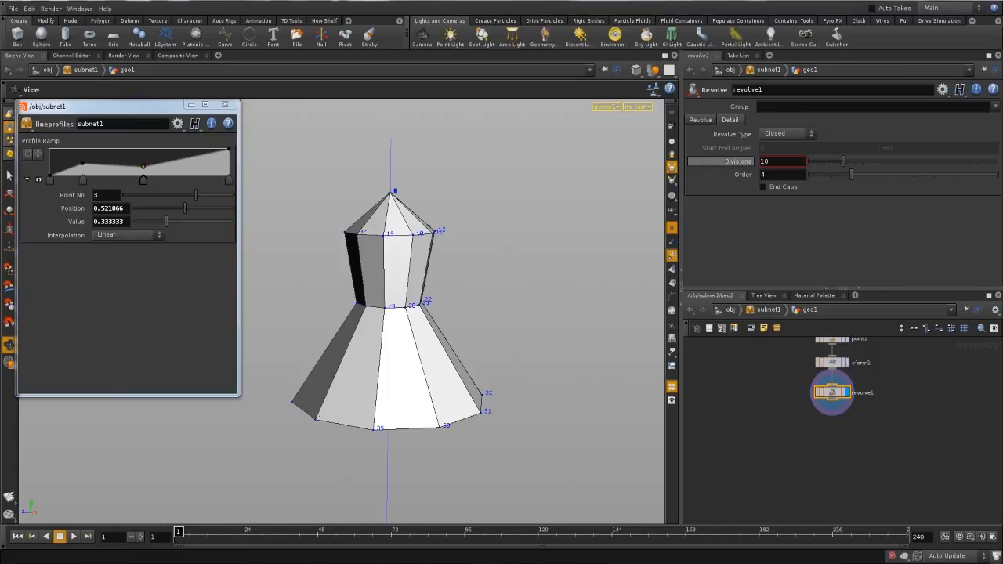
pyautogui.rightClick(776, 160)
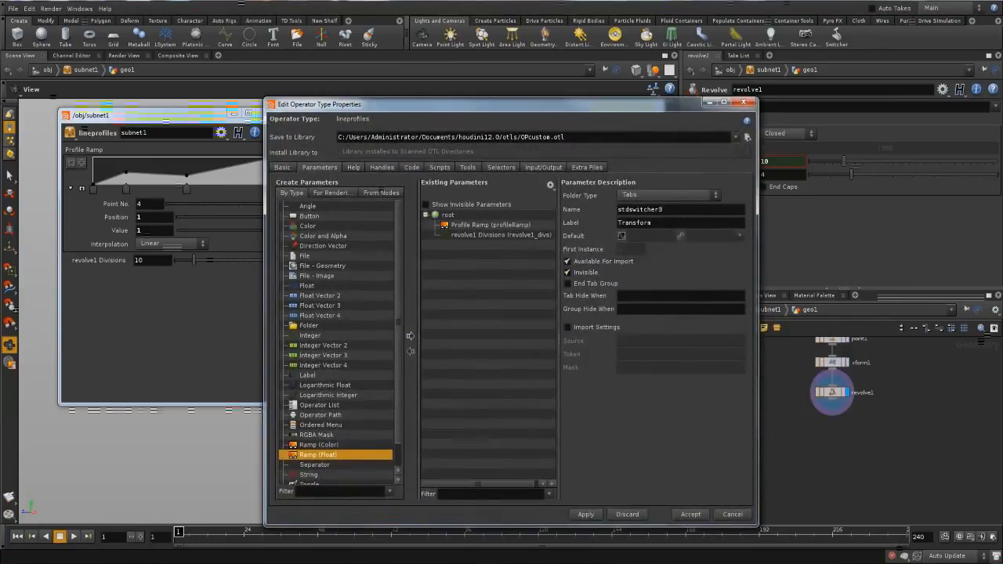
# Label the promoted revolve1_divs parameter Divisions as an Integer with a range, and accept.
pyautogui.rightClick(498, 235)
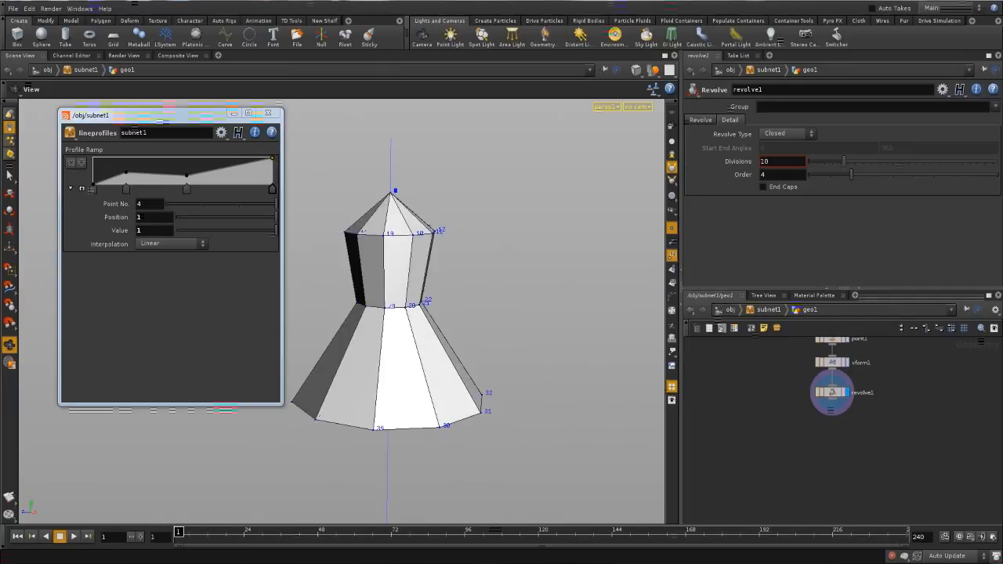
pyautogui.click(783, 162)
pyautogui.write('9')
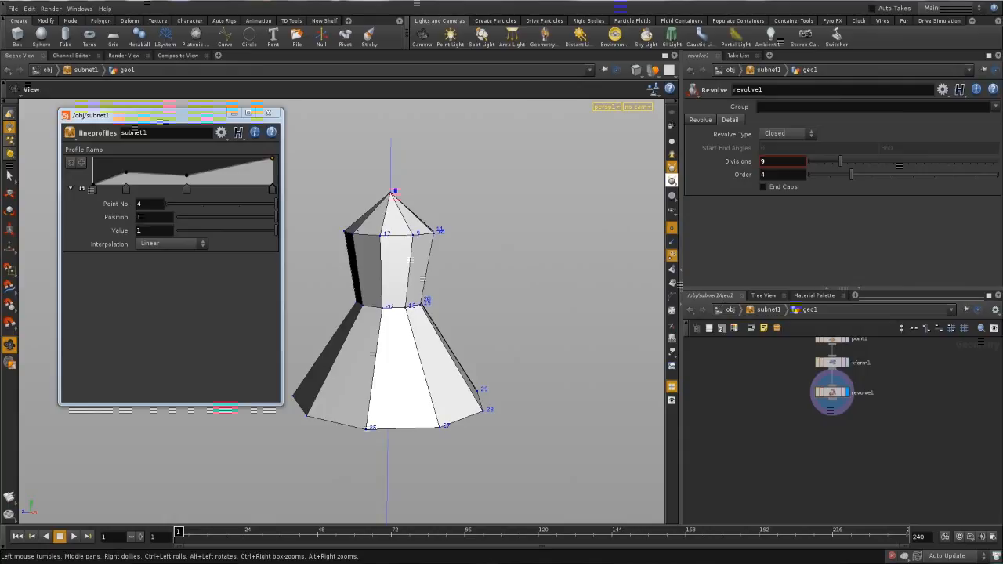
pyautogui.rightClick(762, 159)
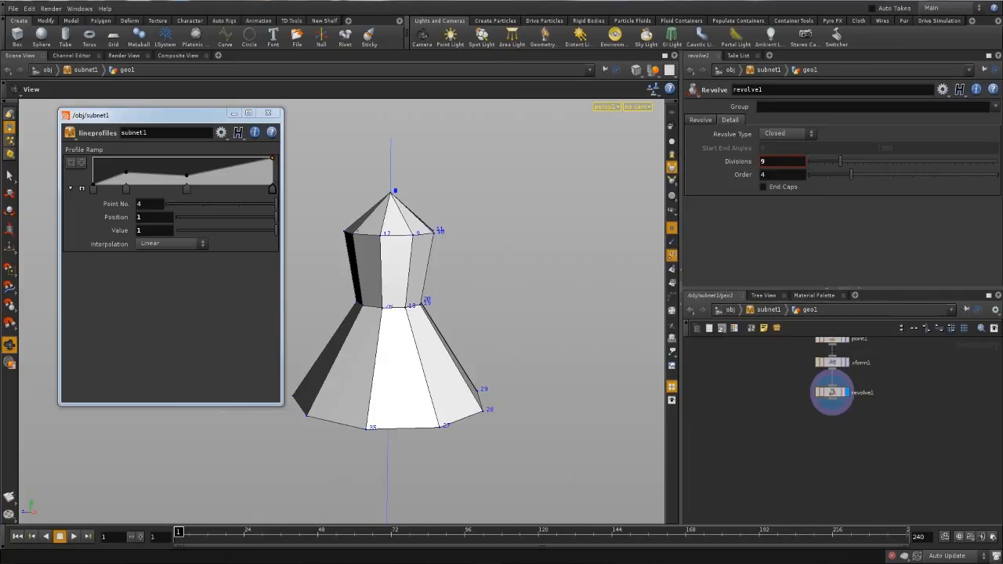
pyautogui.rightClick(831, 392)
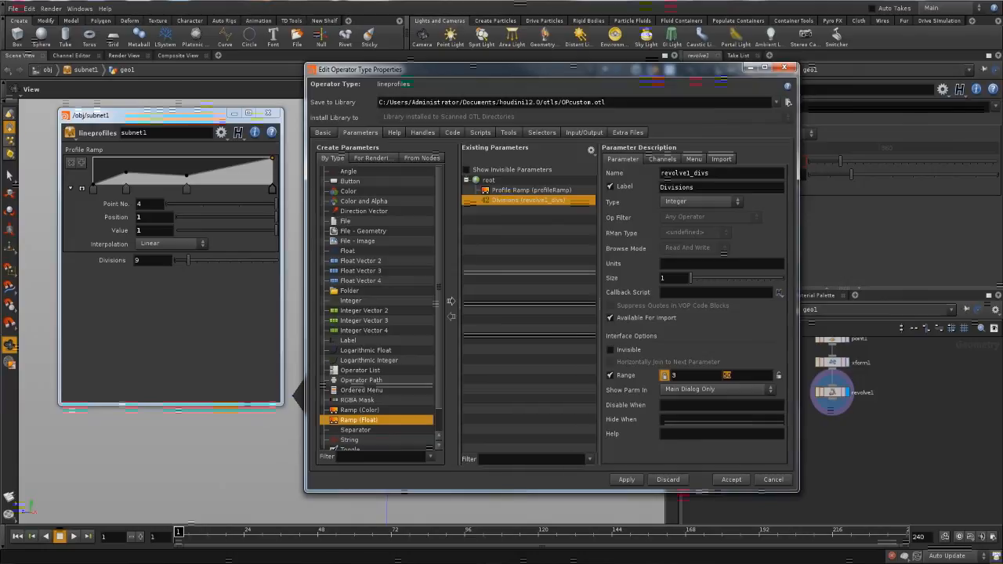
pyautogui.click(731, 480)
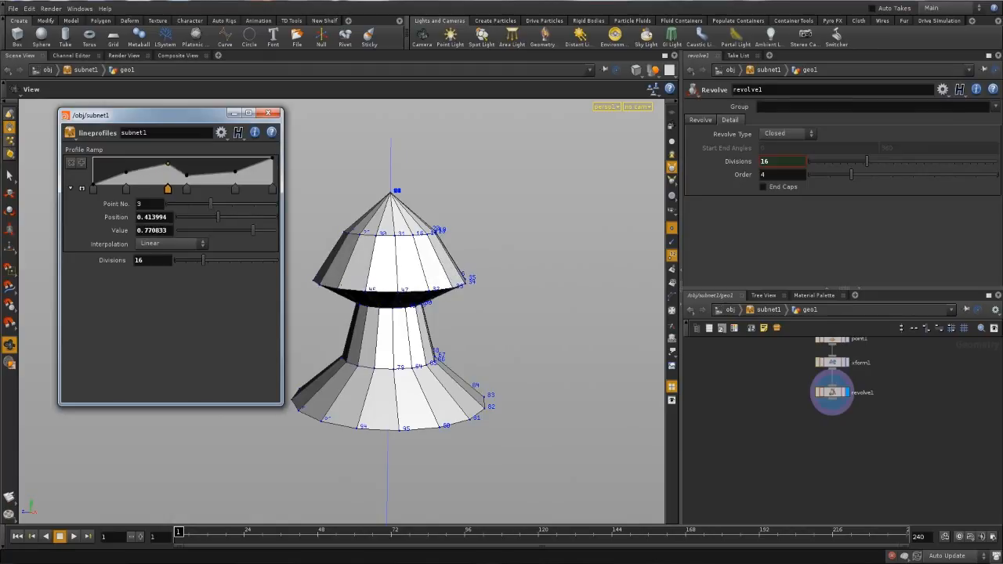
# Drag Profile Ramp points into several peaks so the revolve becomes stacked tiers.
pyautogui.moveTo(187, 171); pyautogui.dragTo(174, 170)
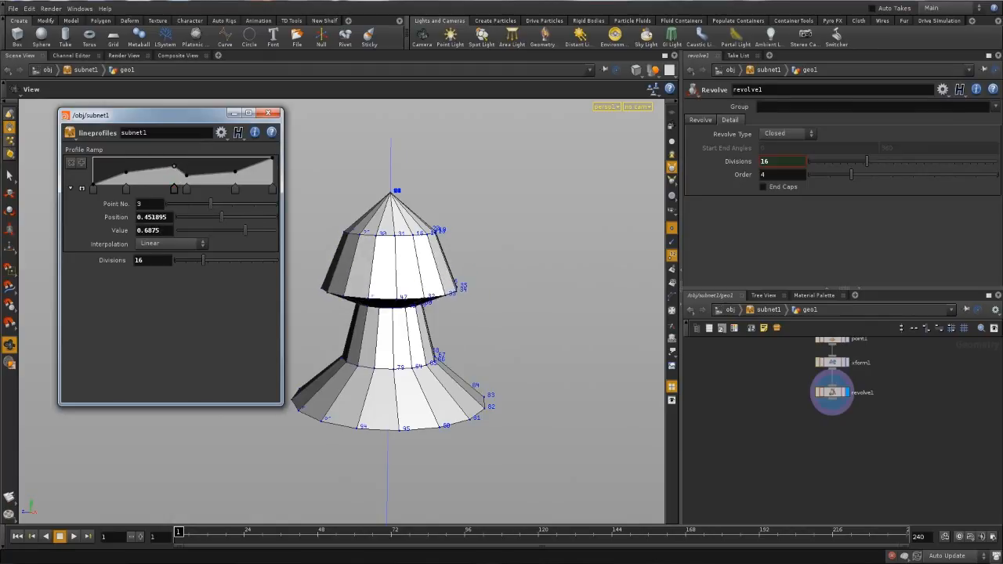
pyautogui.moveTo(174, 171); pyautogui.dragTo(157, 188)
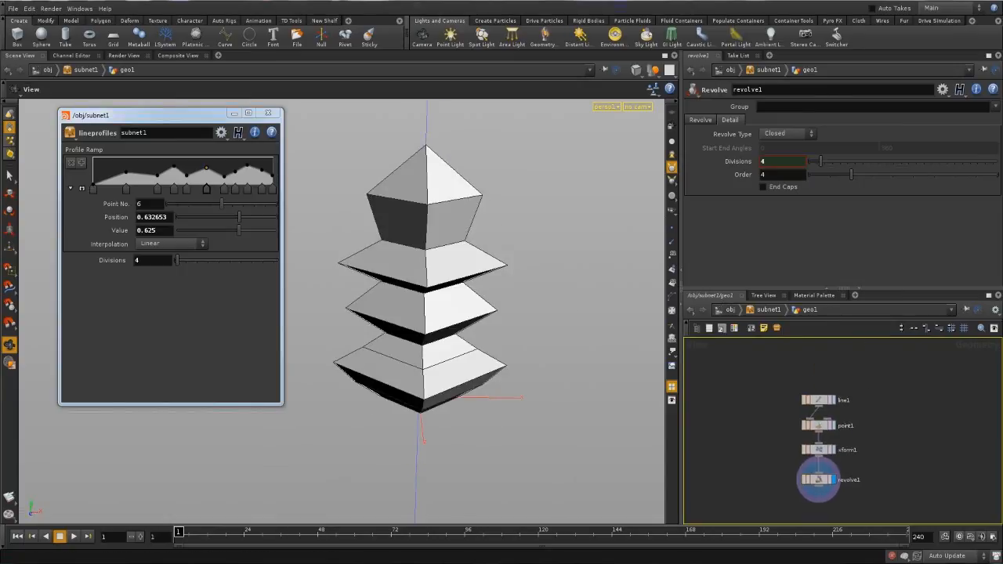
# Set the asset's Divisions to 18 for round tiers, then back down to 4.
pyautogui.click(820, 421)
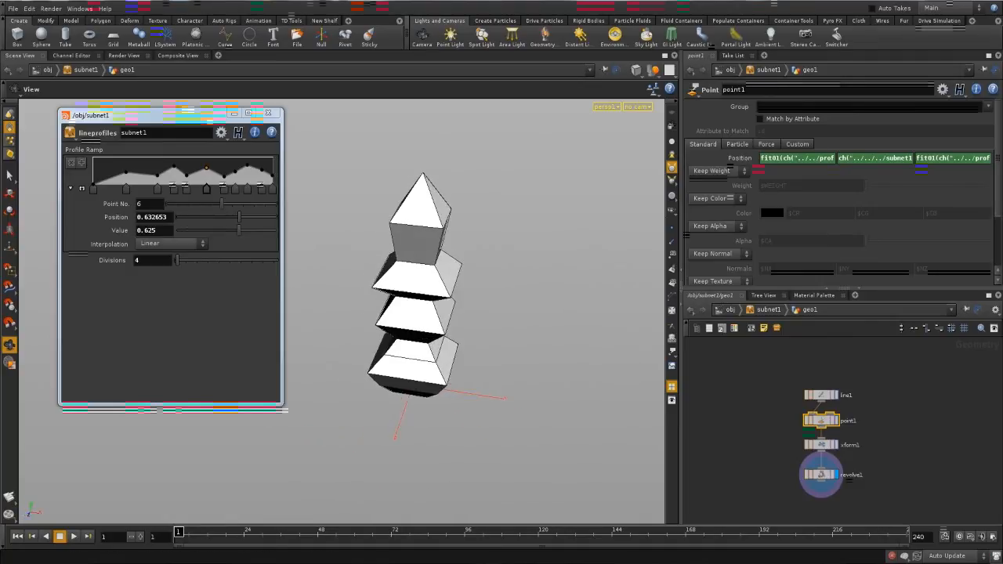
pyautogui.write('18')
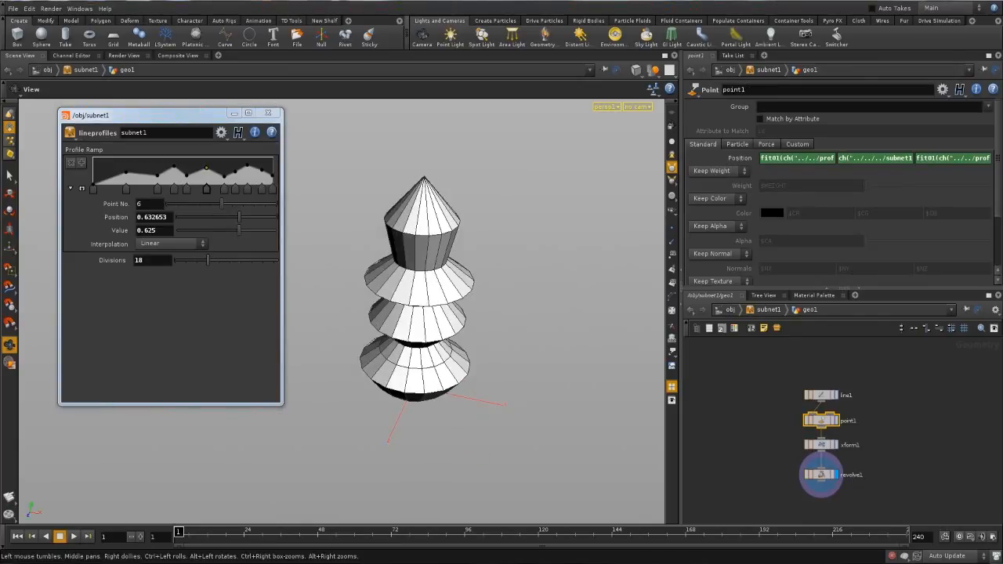
pyautogui.moveTo(207, 260); pyautogui.dragTo(175, 260)
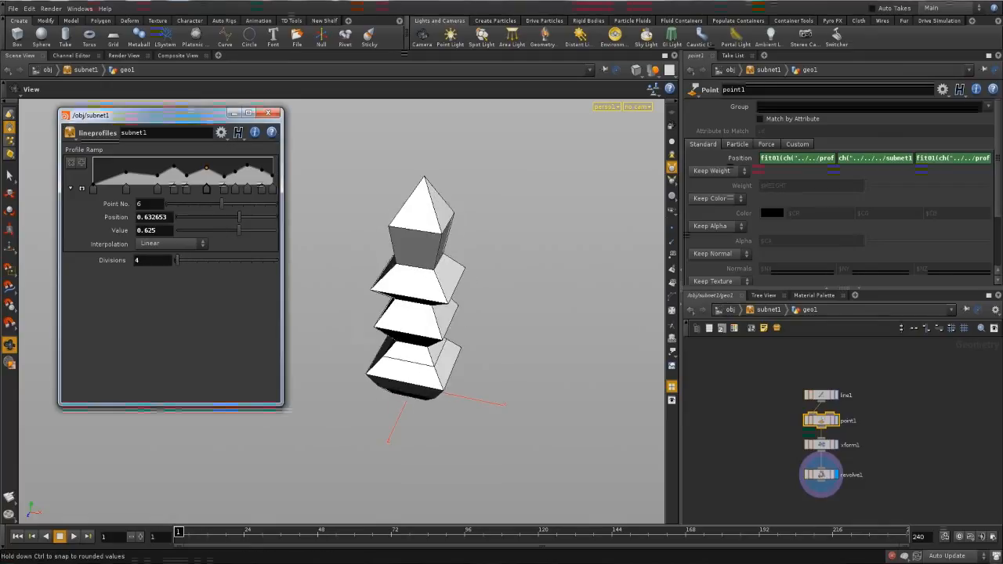